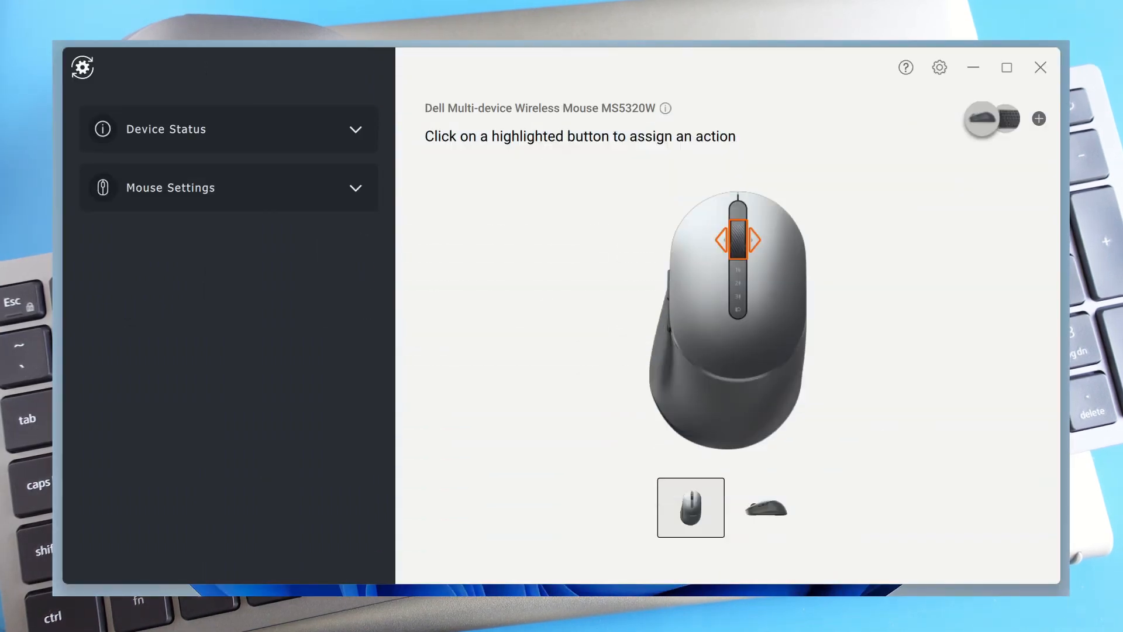
# - Connect the new Dell mouse from the Swift Pair 'New Dell Mouse found' notification
pyautogui.click(1008, 118)
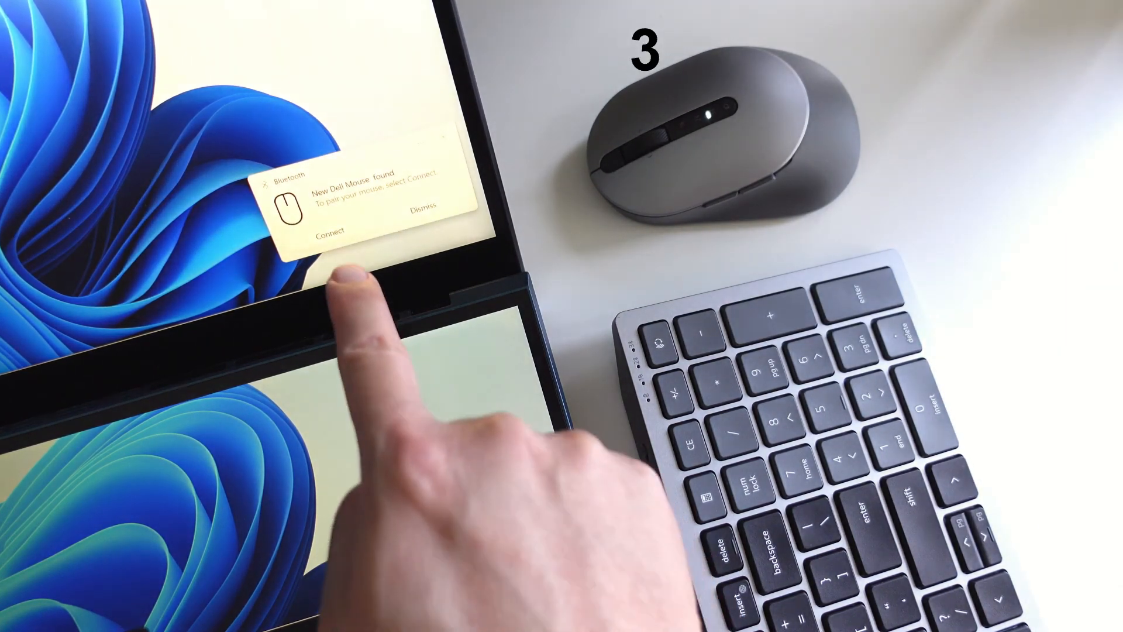
pyautogui.click(331, 229)
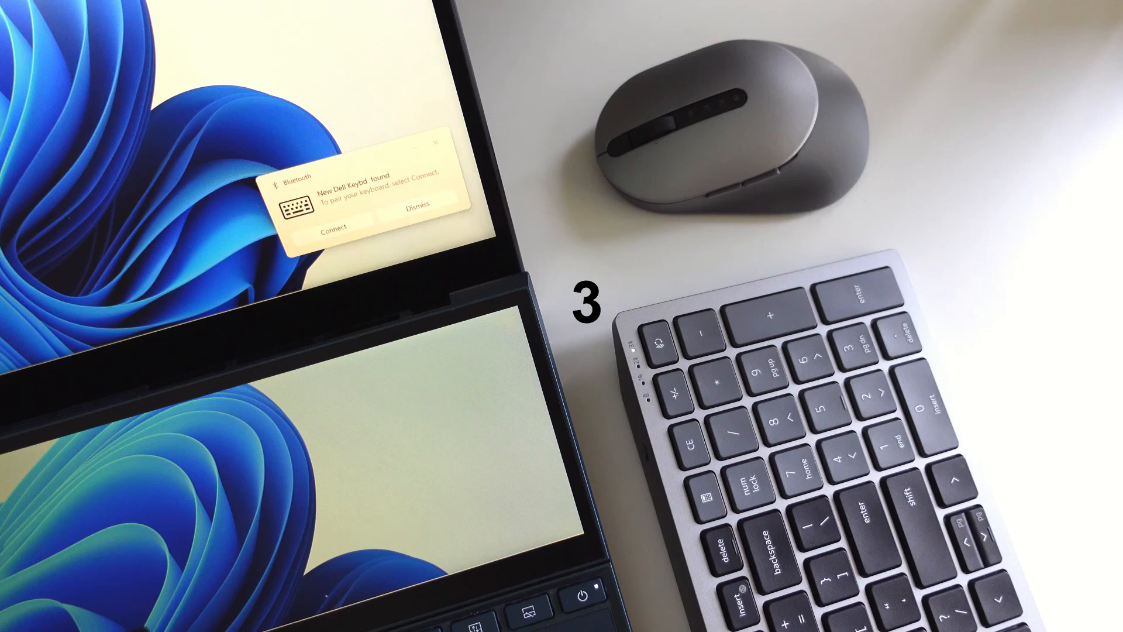
# - Connect the 'New Dell Keybd found' prompt and confirm with the displayed PIN
pyautogui.click(333, 227)
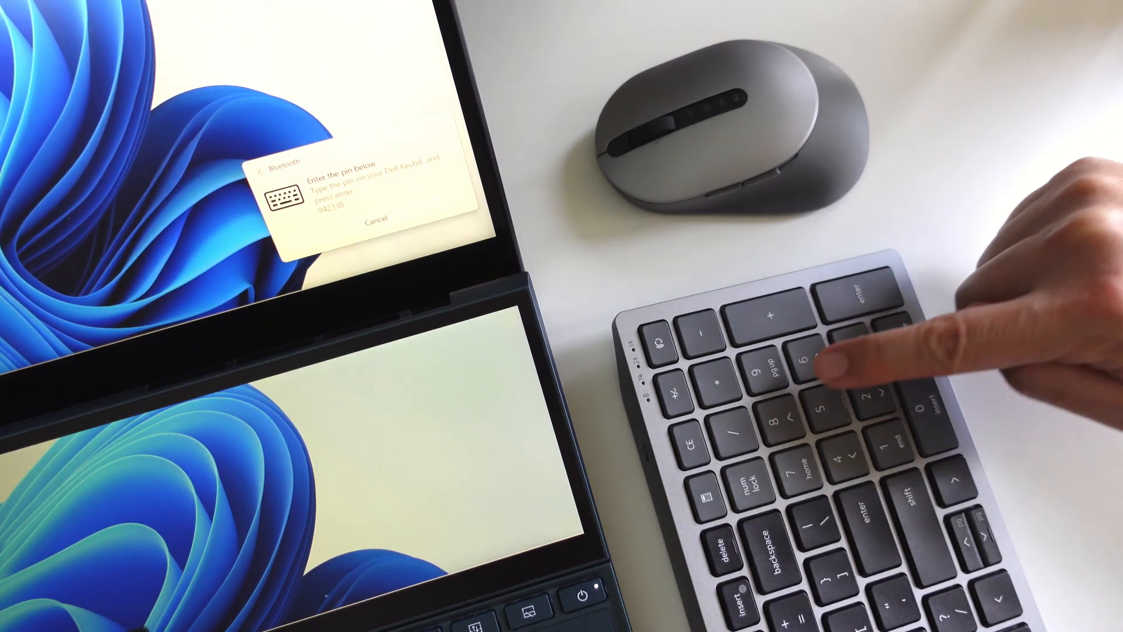
pyautogui.press('enter')
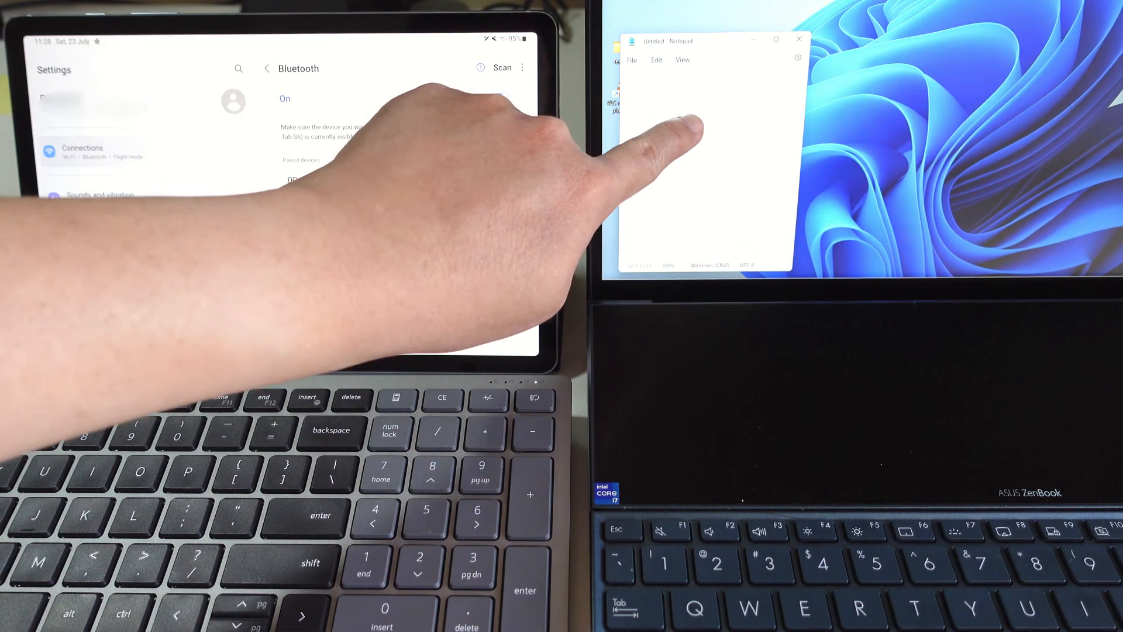
# - Type test characters 'oop' across two Notepad lines, then put keyboard channel 3 into pairing mode
pyautogui.write('oop[op[op[op][]kp')
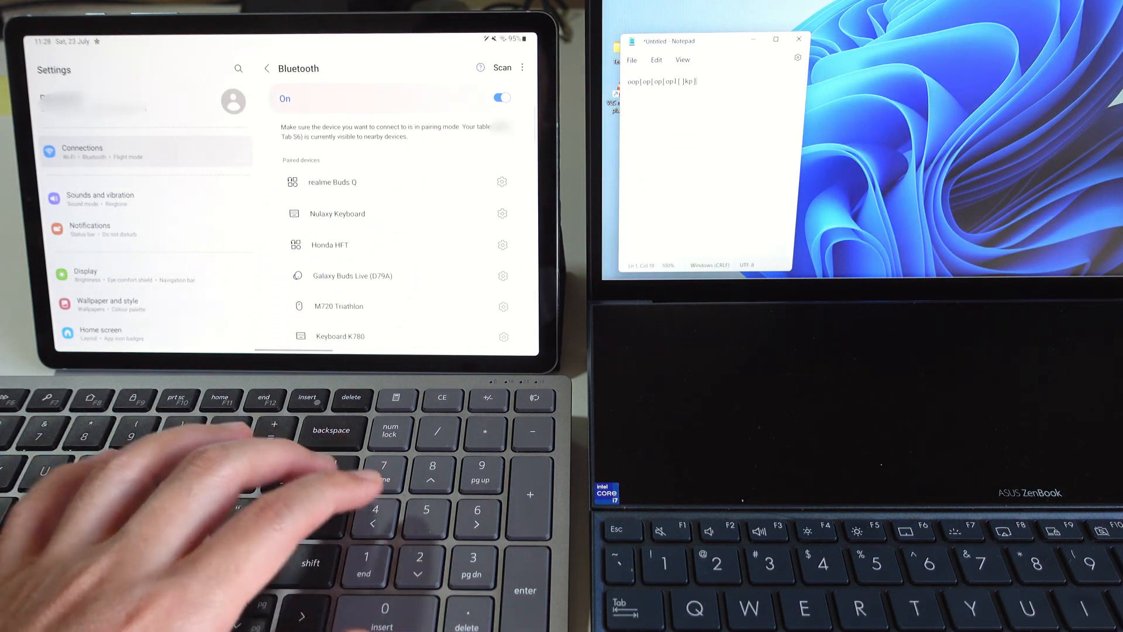
pyautogui.press('enter')
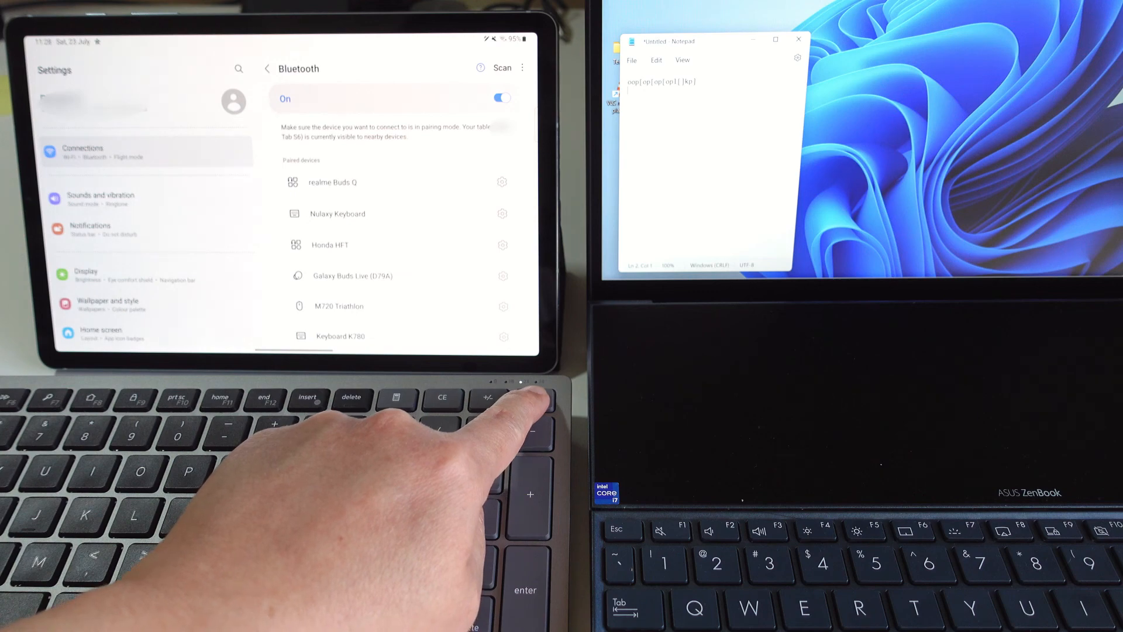
pyautogui.scroll(-3)
pyautogui.write('jipoiphip;hi5245245')
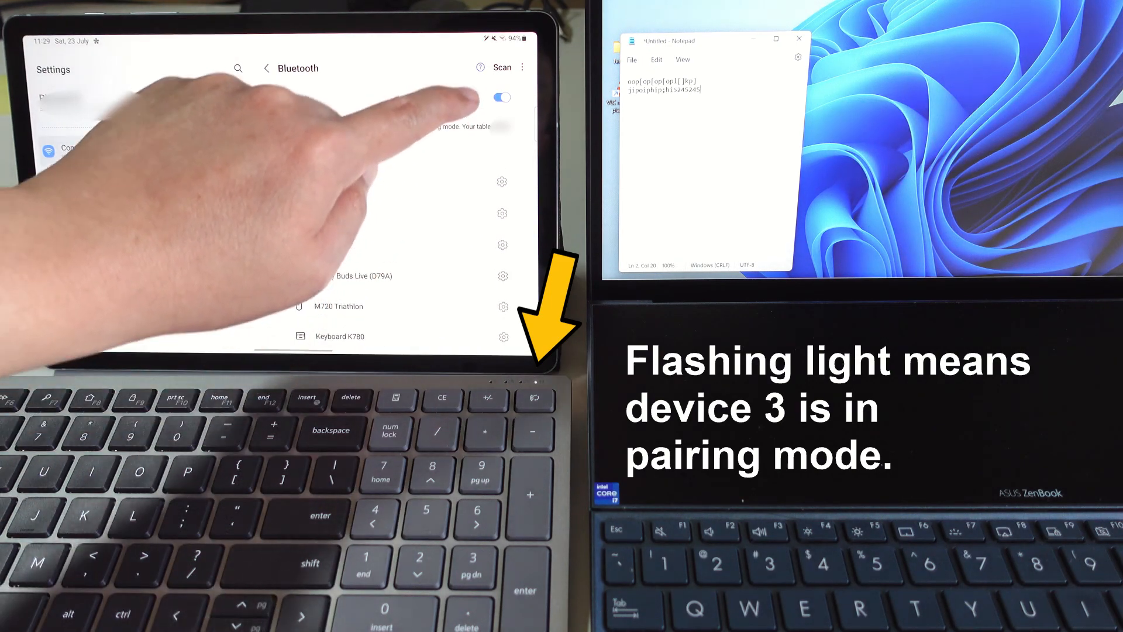
# - Scan for Bluetooth devices on the tablet and pair with Dell Keybd
pyautogui.click(502, 67)
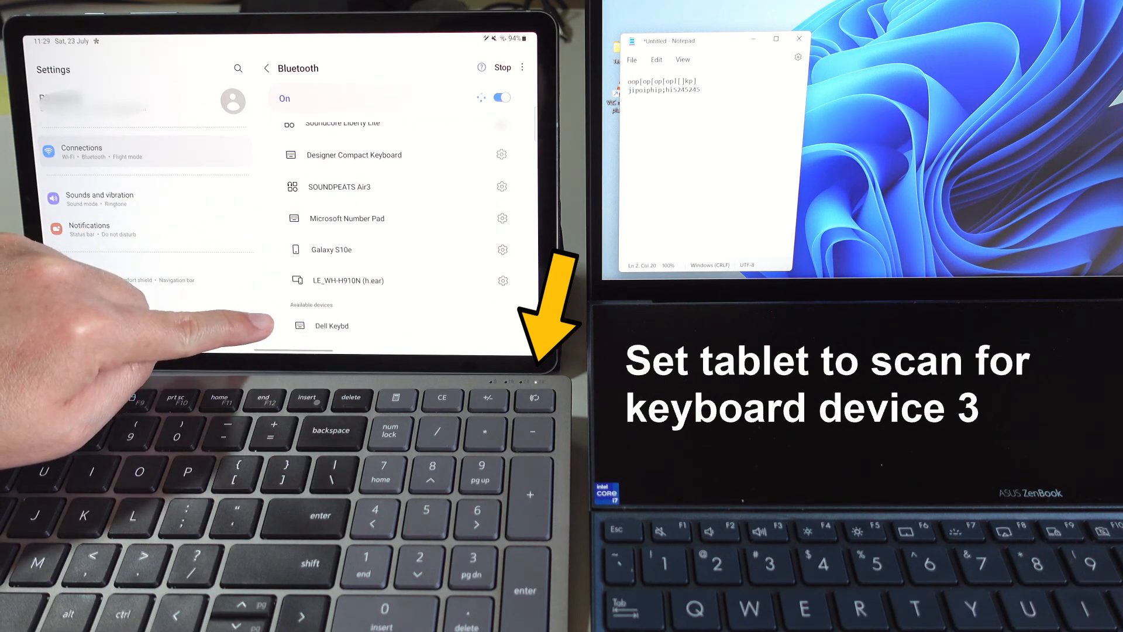
pyautogui.click(332, 326)
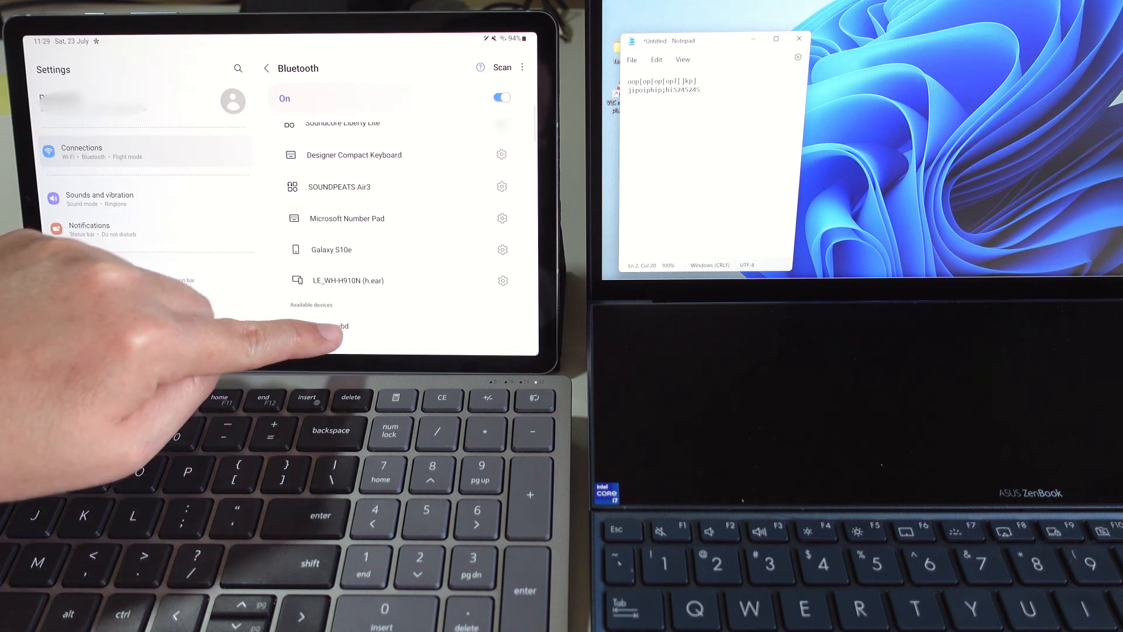
pyautogui.click(342, 326)
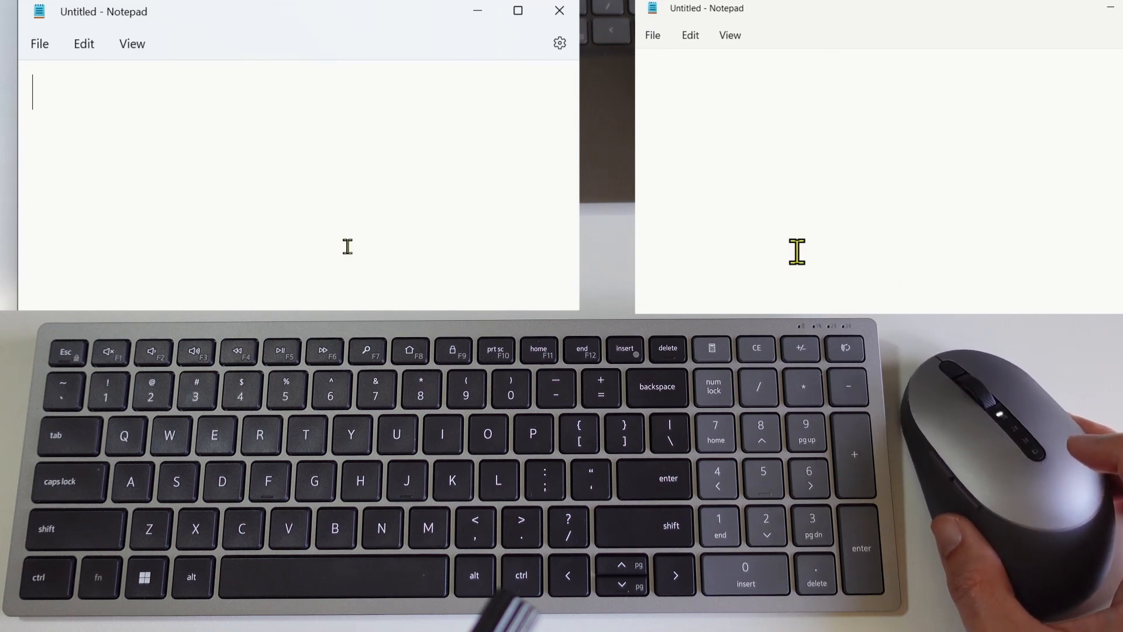
pyautogui.moveTo(749, 228)
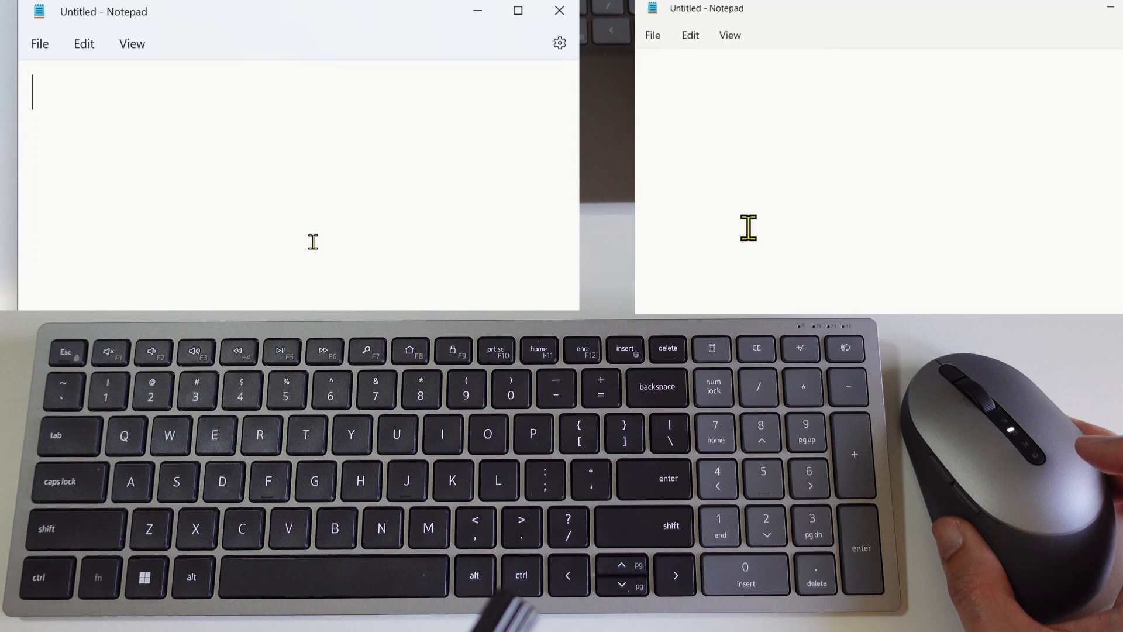
pyautogui.moveTo(838, 241)
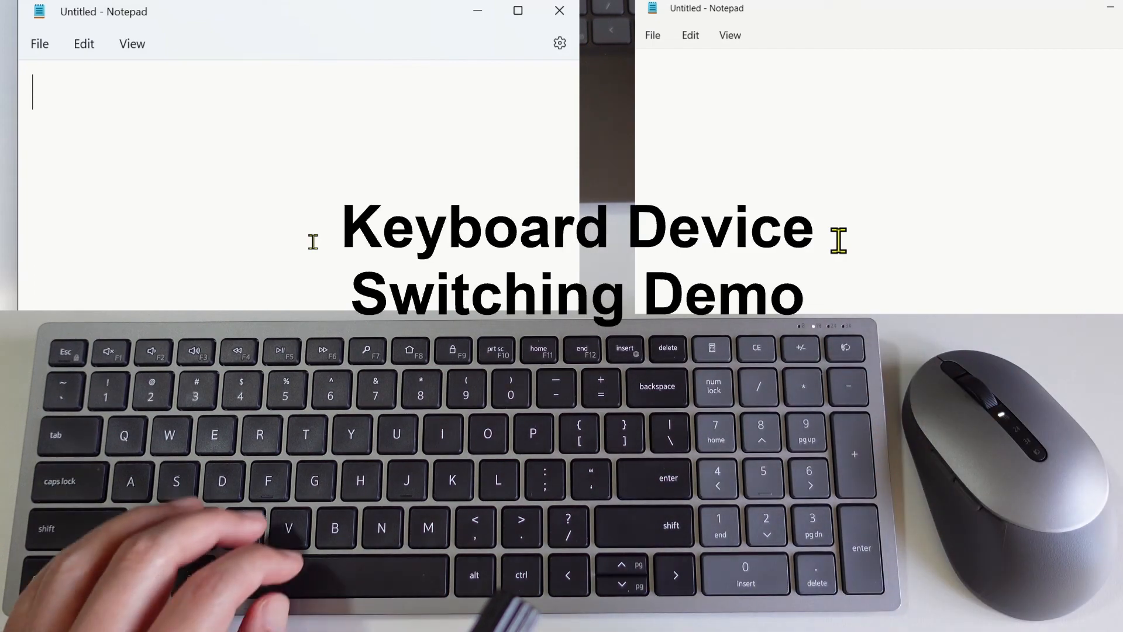
# - Type test text like 'erhg oaiert' into the left Notepad document
pyautogui.write('erhg oaiert')
pyautogui.write('aeae a')
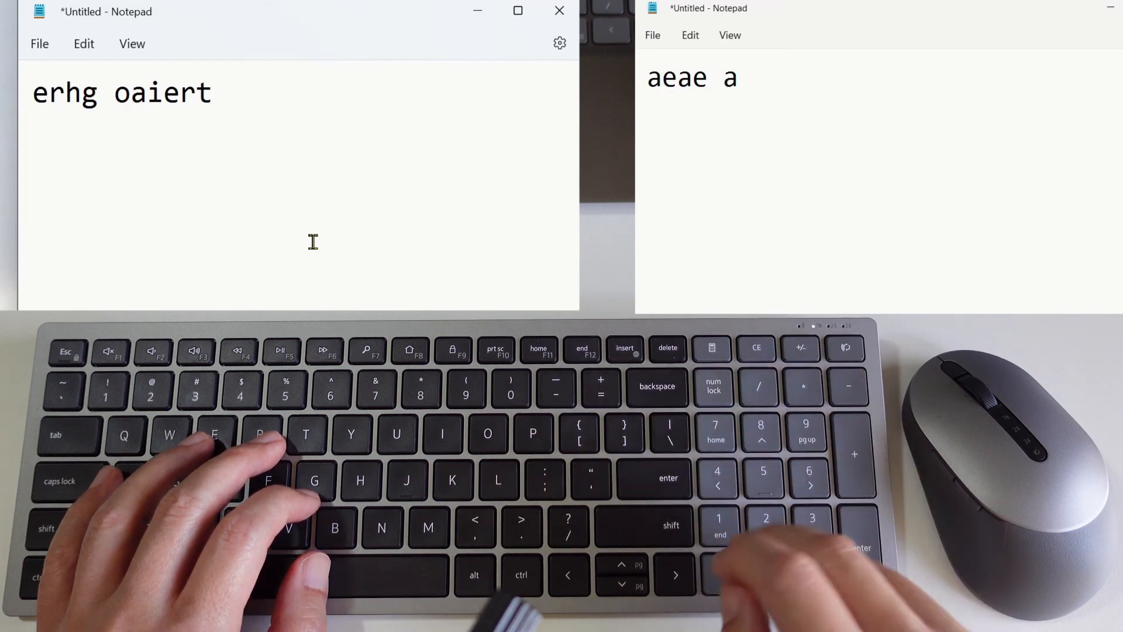
pyautogui.write('oiemt aet65')
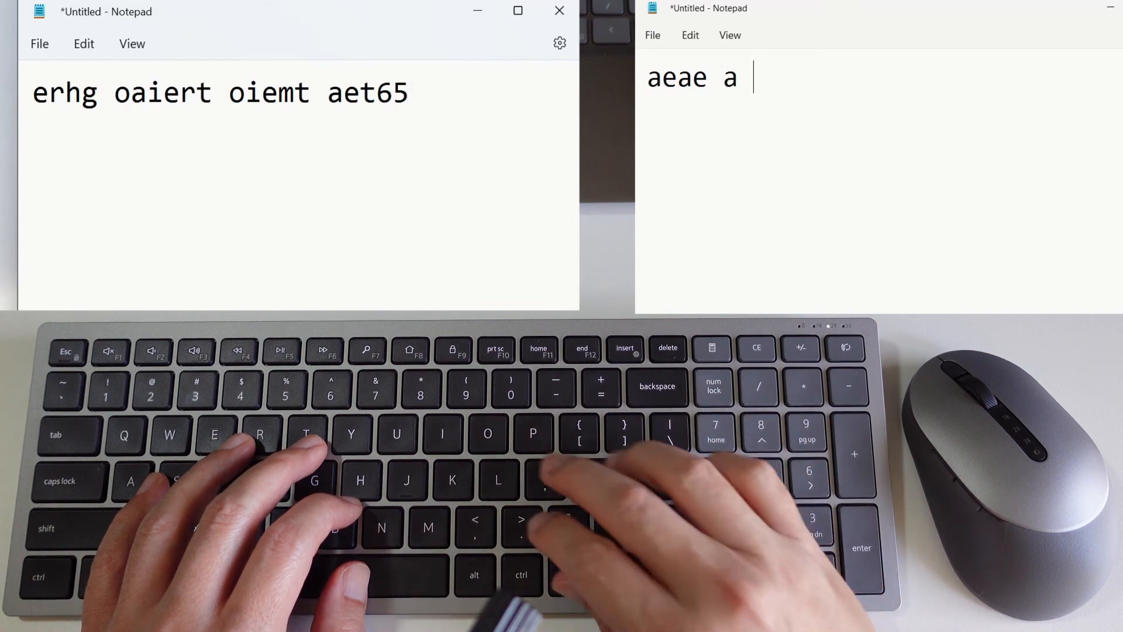
pyautogui.write('po,teoi msoett')
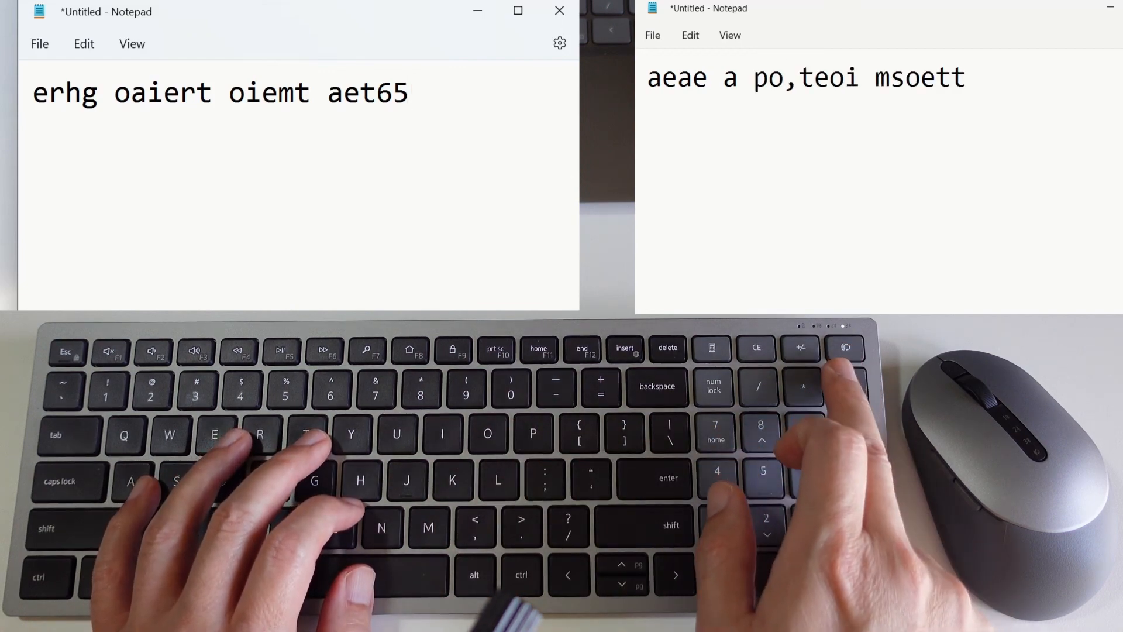
pyautogui.write('oipmetoi moti')
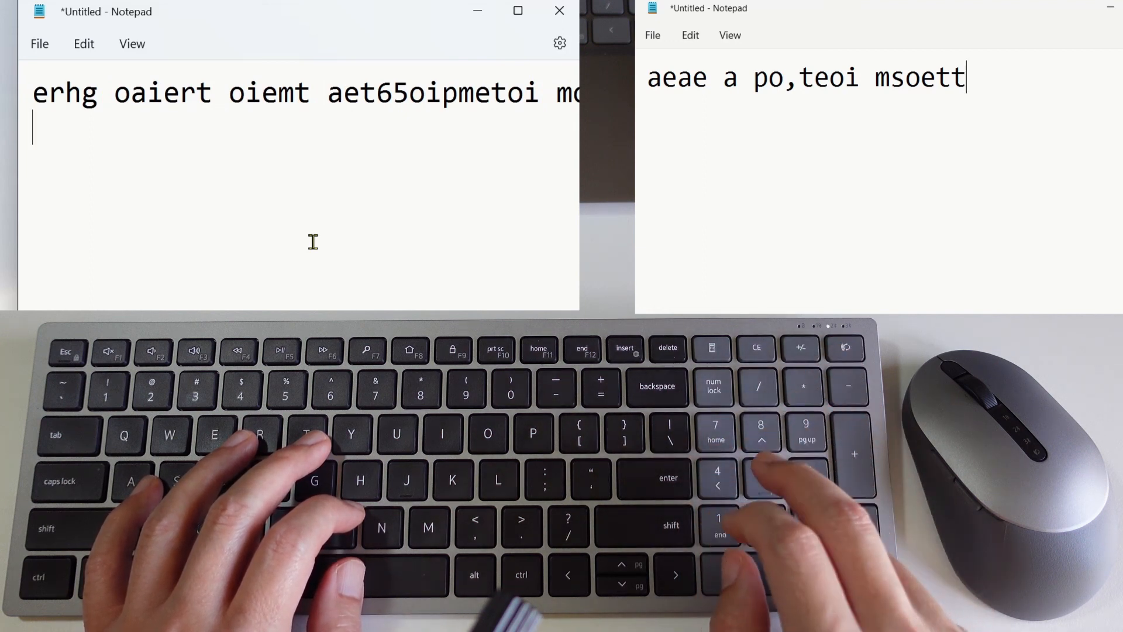
pyautogui.write('t aeotimaopetm')
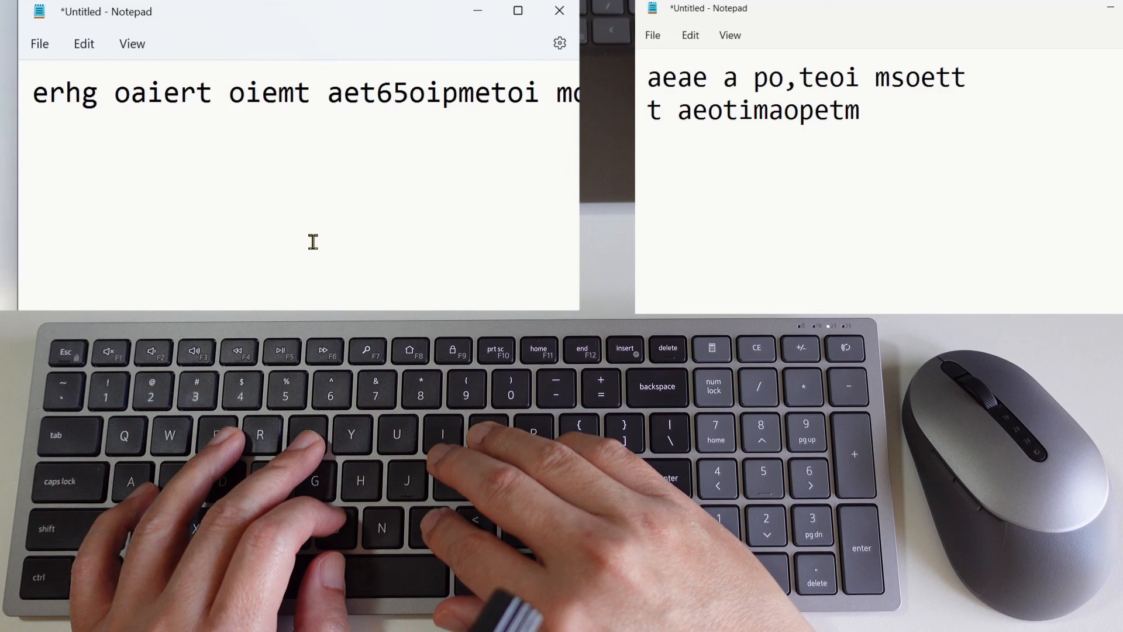
# - Switch the keyboard to the other computer and type 'oiunsr pi bunet' text there
pyautogui.press('Enter')
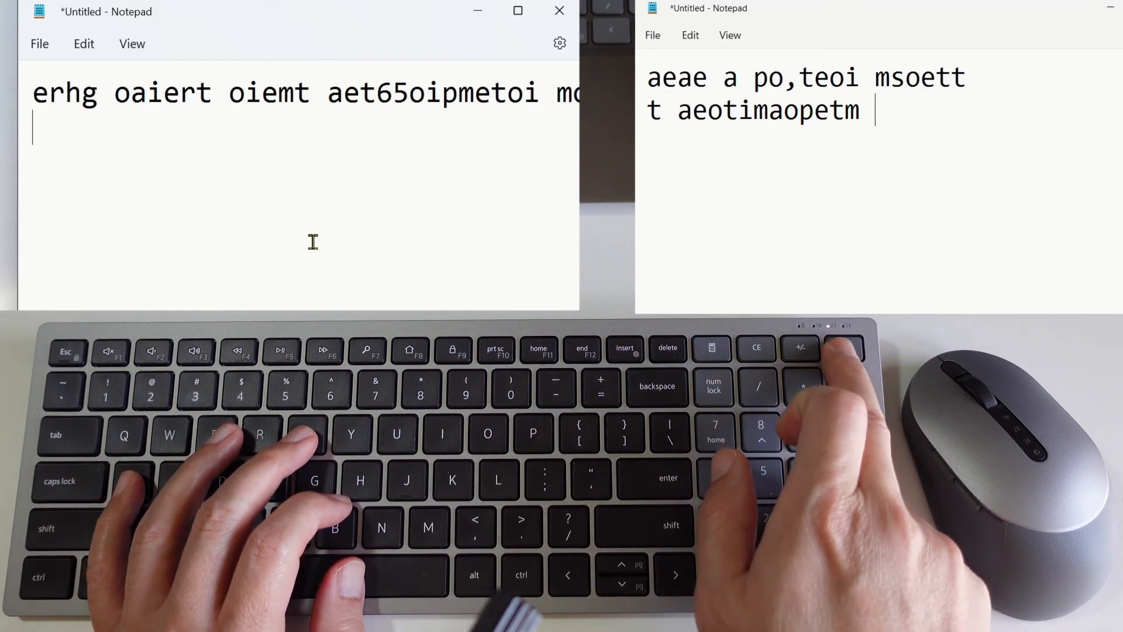
pyautogui.write('oiunsr')
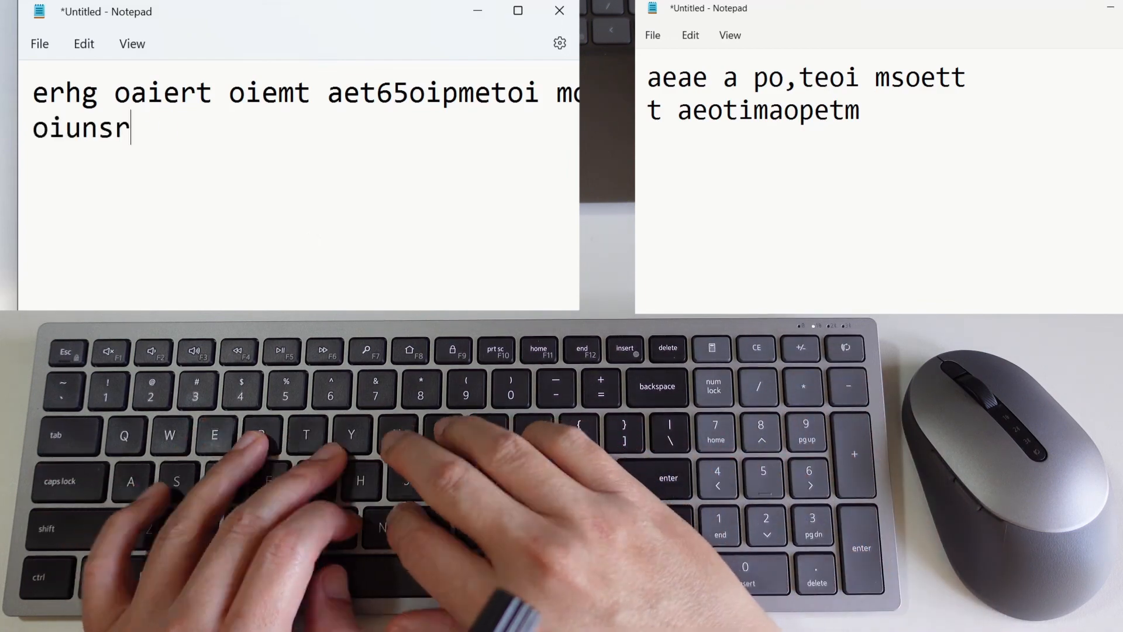
pyautogui.write('pi bunet')
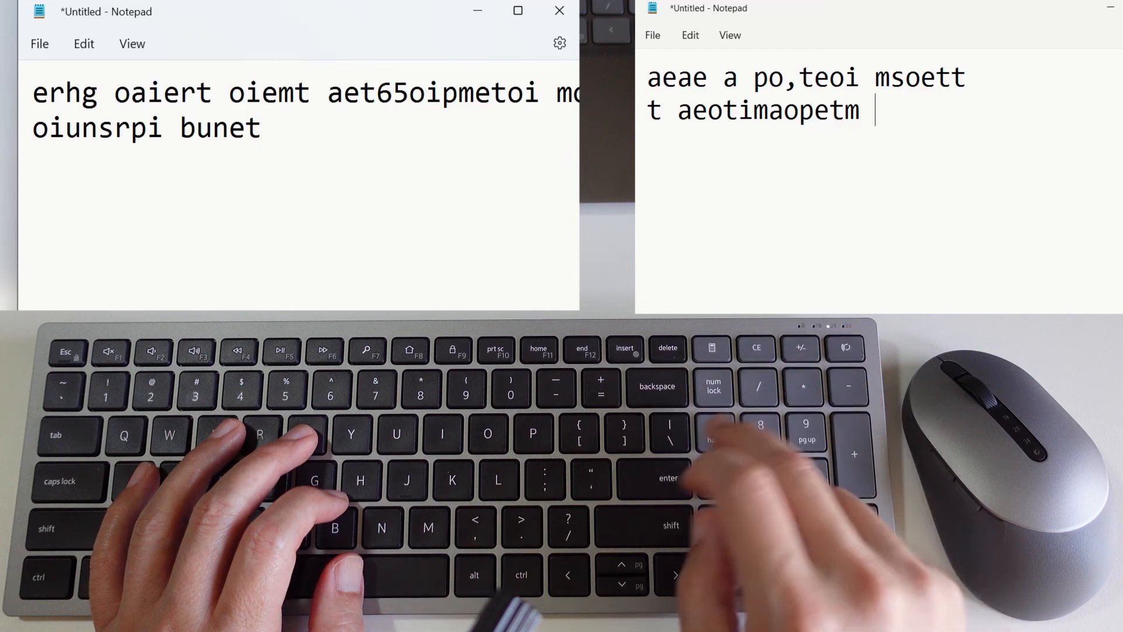
pyautogui.write('oinemgboip et')
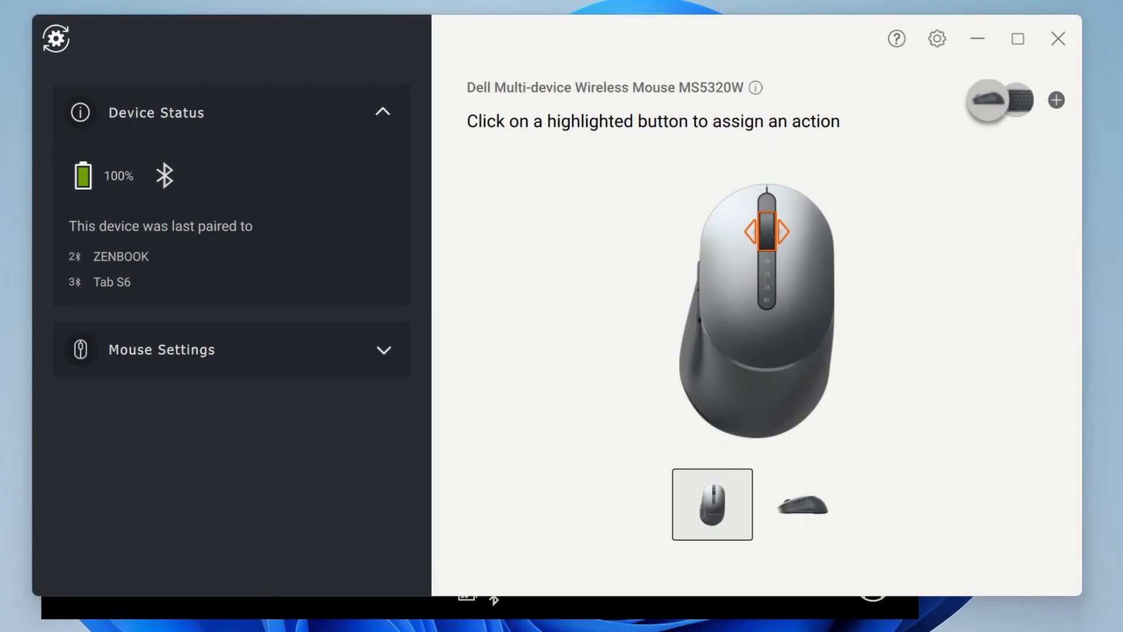
pyautogui.moveTo(988, 100)
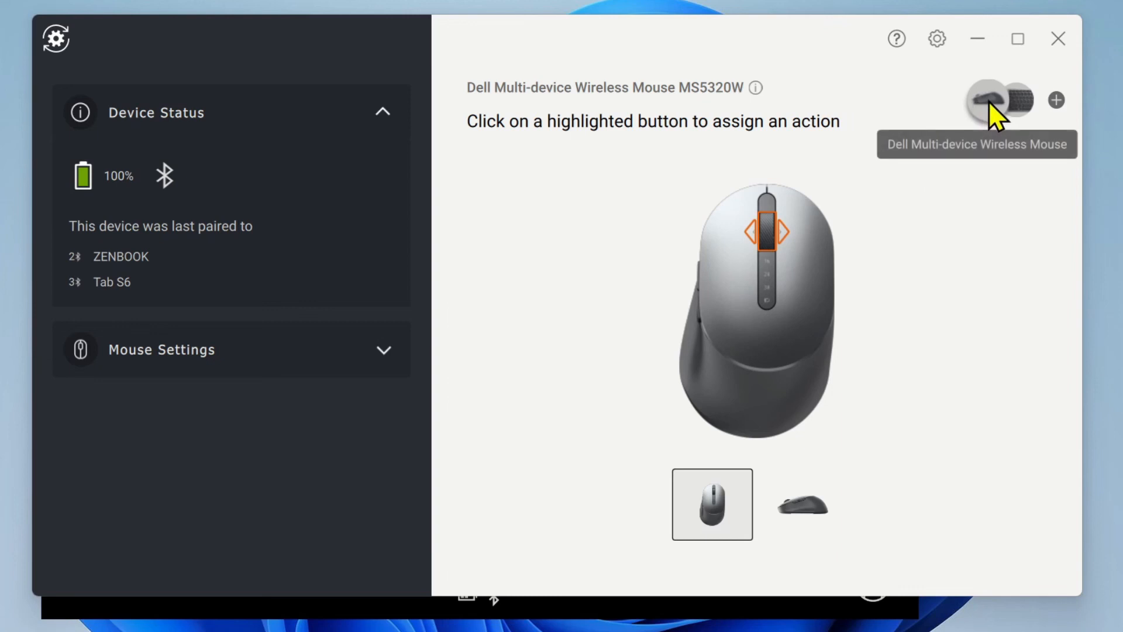
# - Glance at the KB740 page, then return to the MS5320W's battery and pairing status
pyautogui.click(1011, 100)
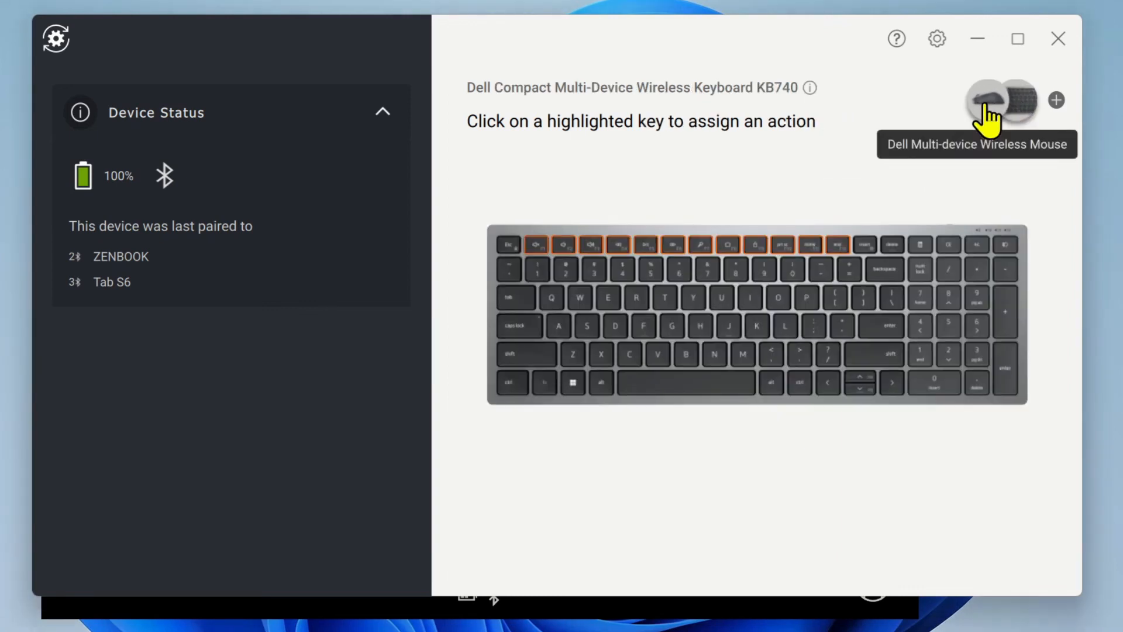
pyautogui.click(1002, 100)
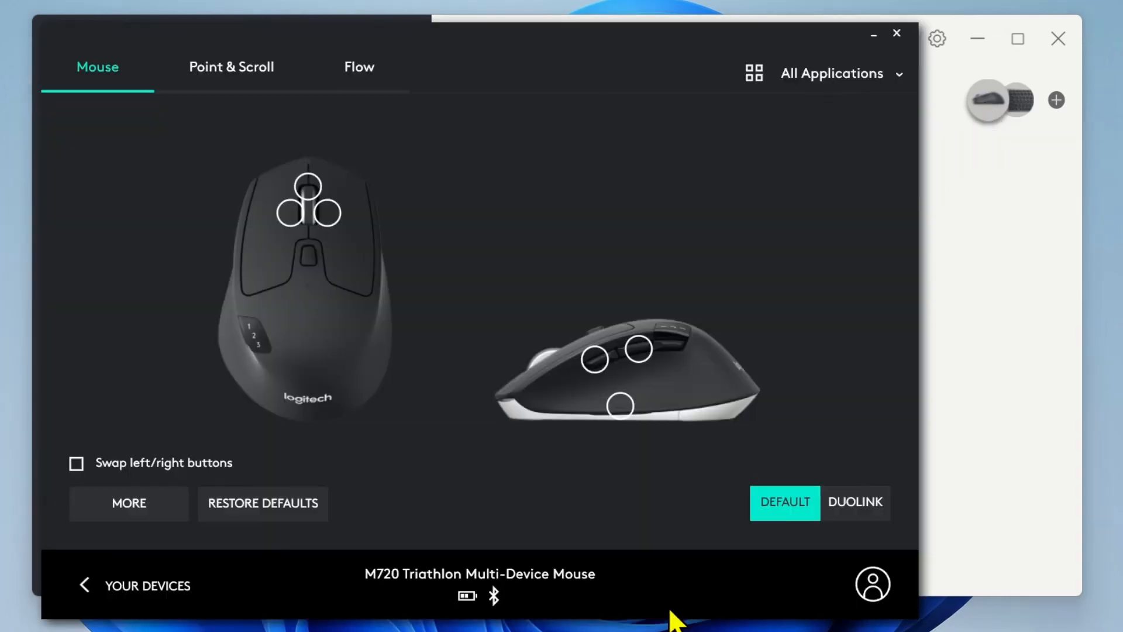
pyautogui.moveTo(443, 236)
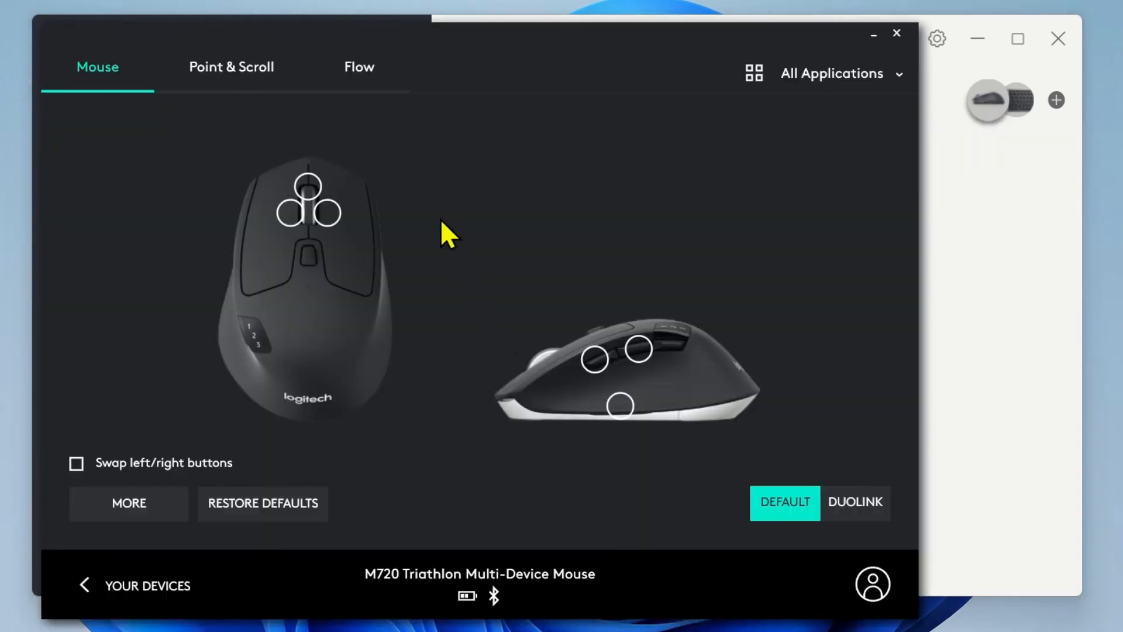
pyautogui.click(359, 67)
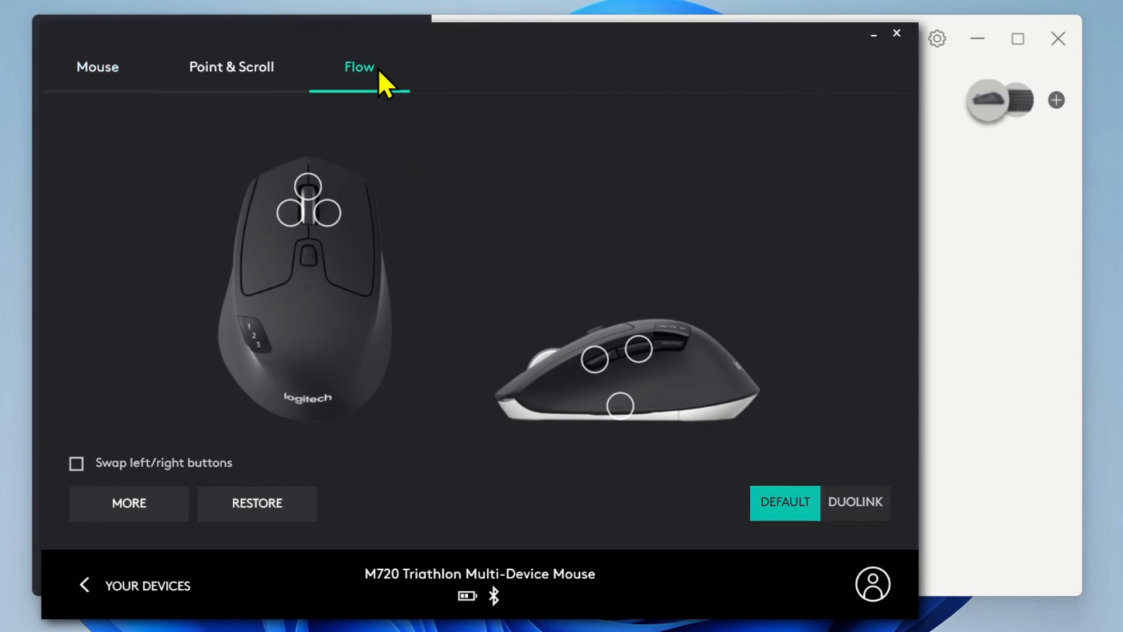
pyautogui.click(358, 66)
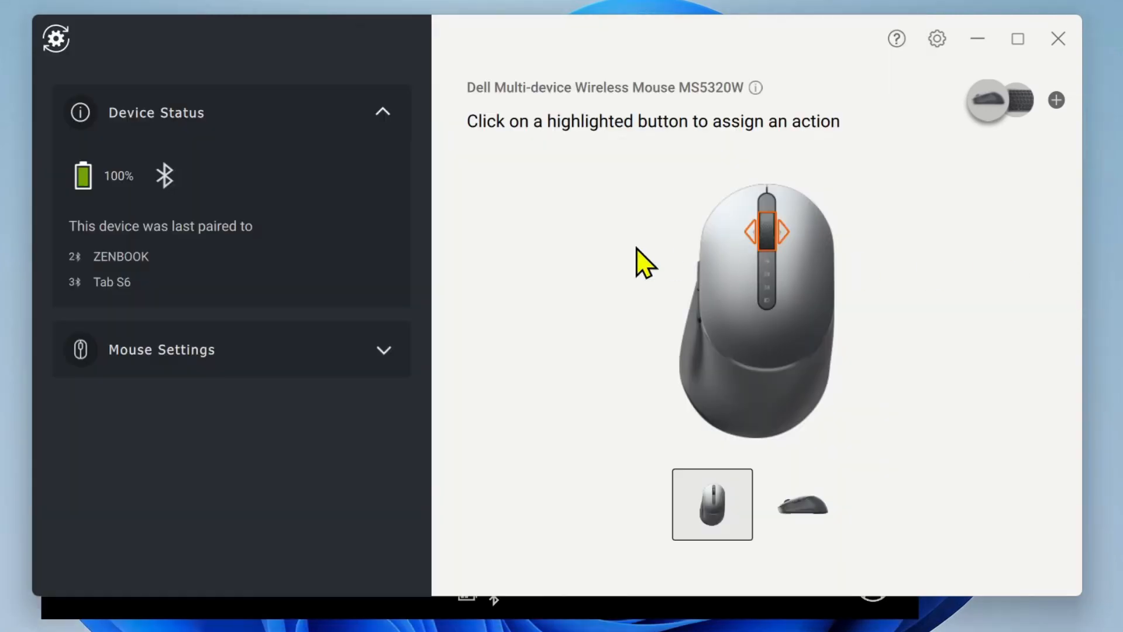
pyautogui.moveTo(180, 285)
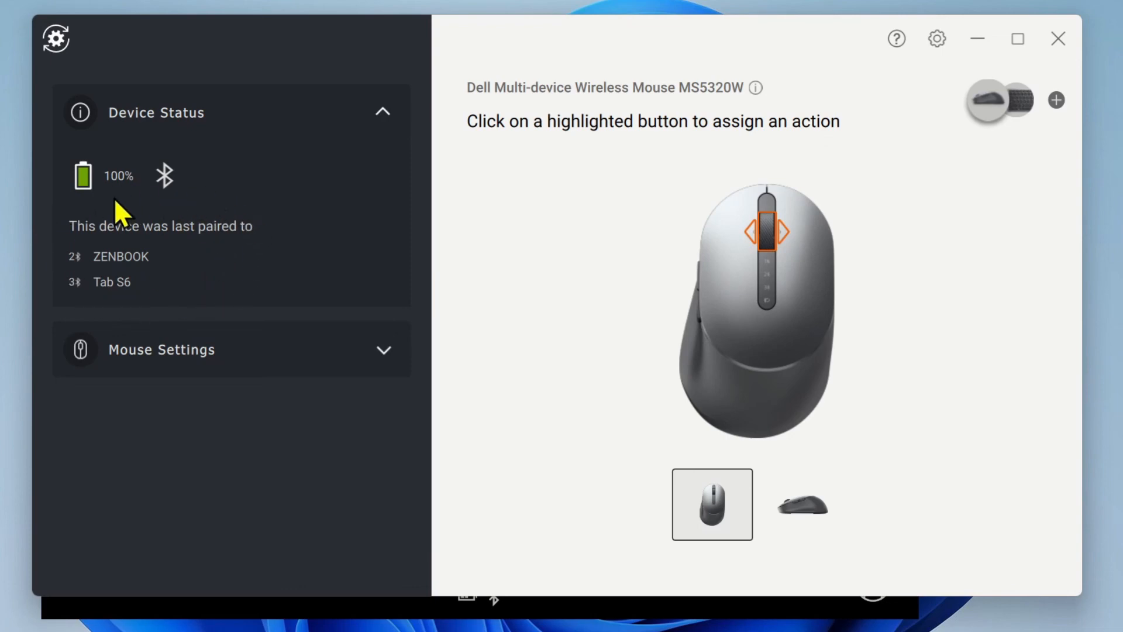
pyautogui.moveTo(1044, 143)
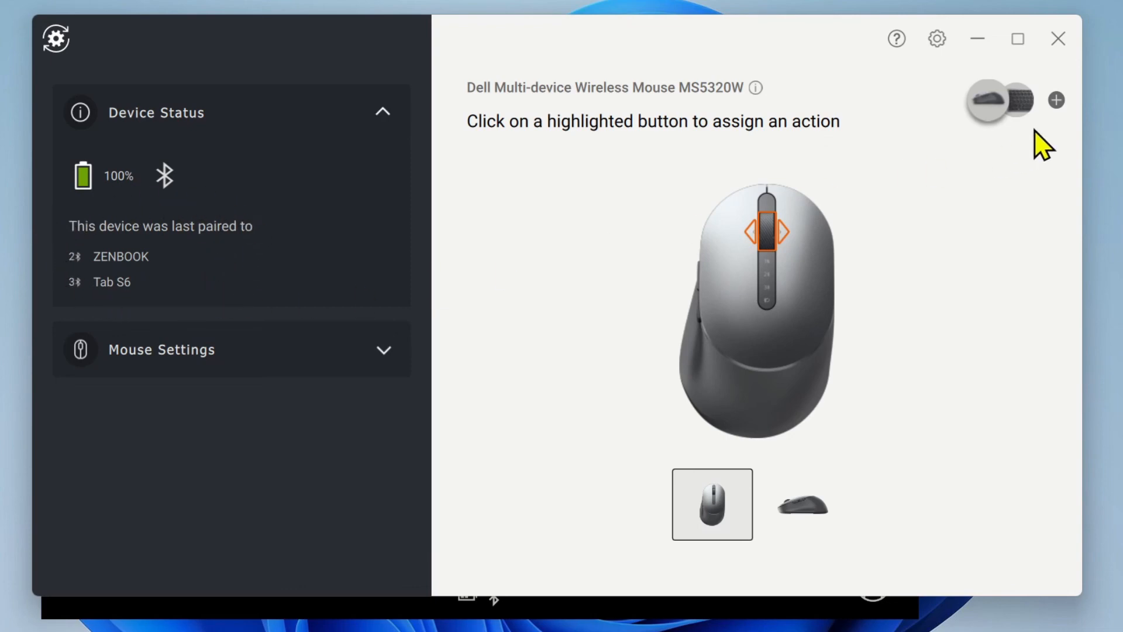
pyautogui.click(1020, 100)
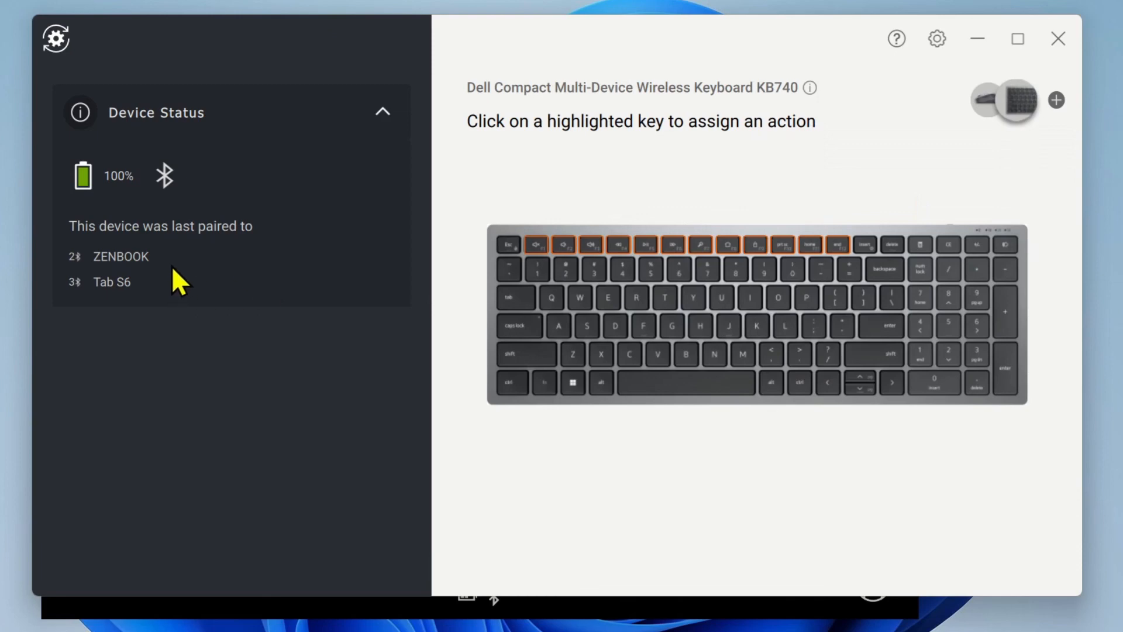
pyautogui.moveTo(172, 291)
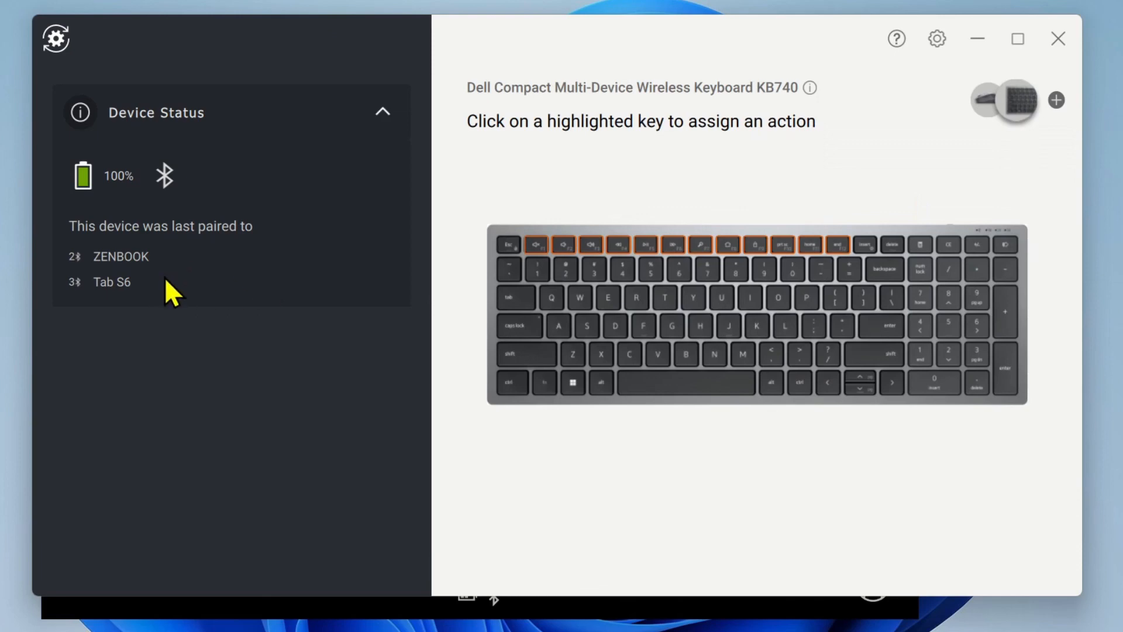
pyautogui.click(987, 100)
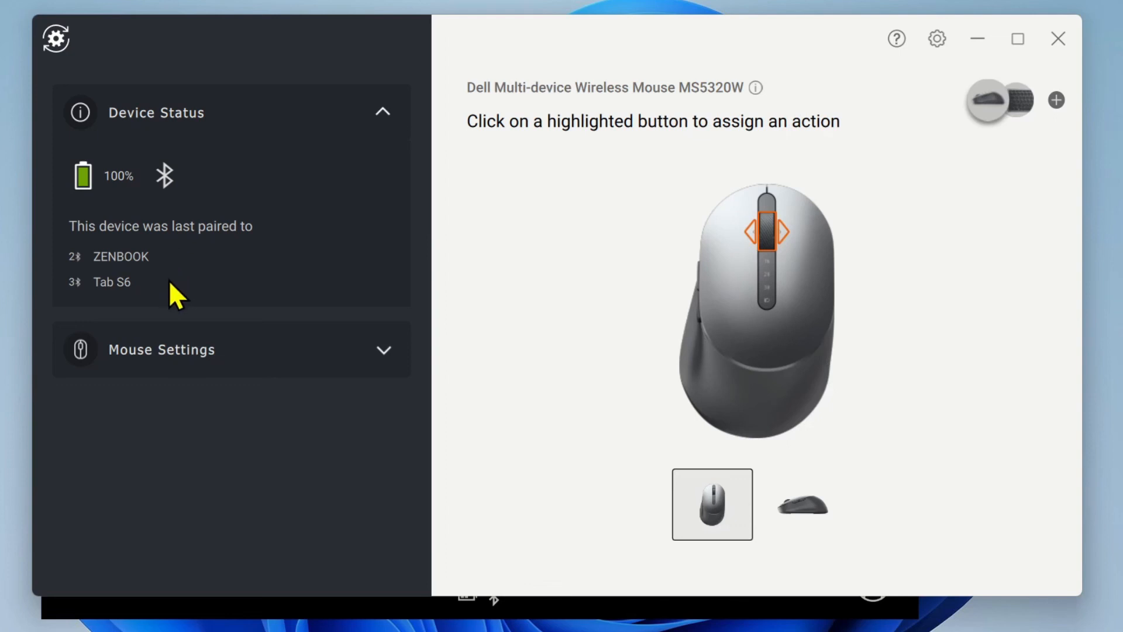
pyautogui.moveTo(237, 284)
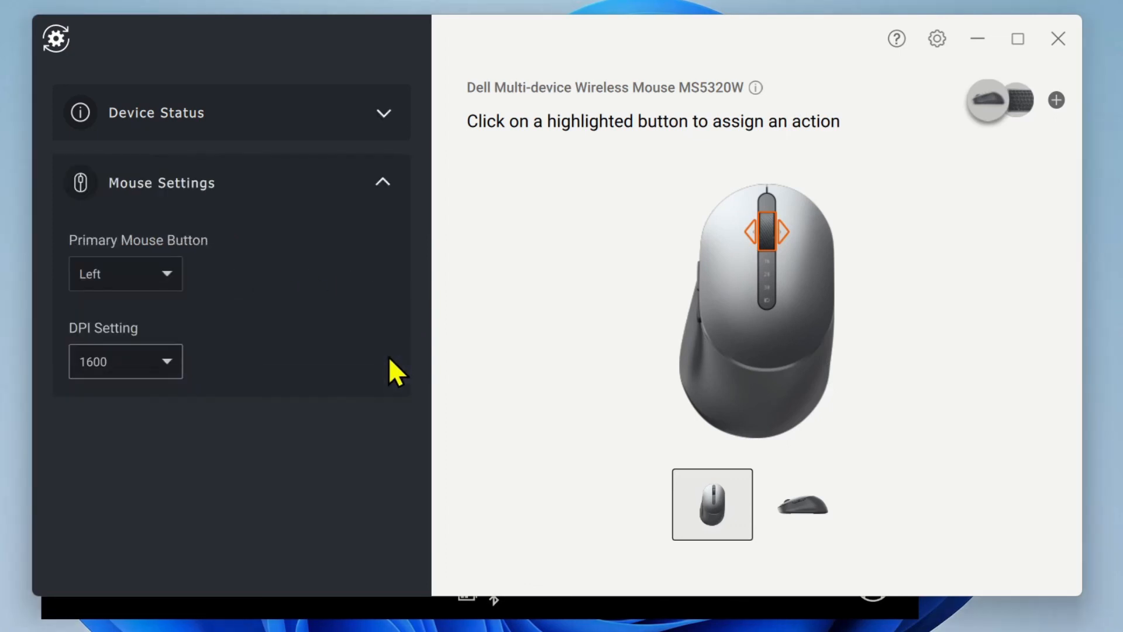
# - Browse the 1000–4000 DPI options, keep 1600, and collapse Mouse Settings
pyautogui.click(125, 361)
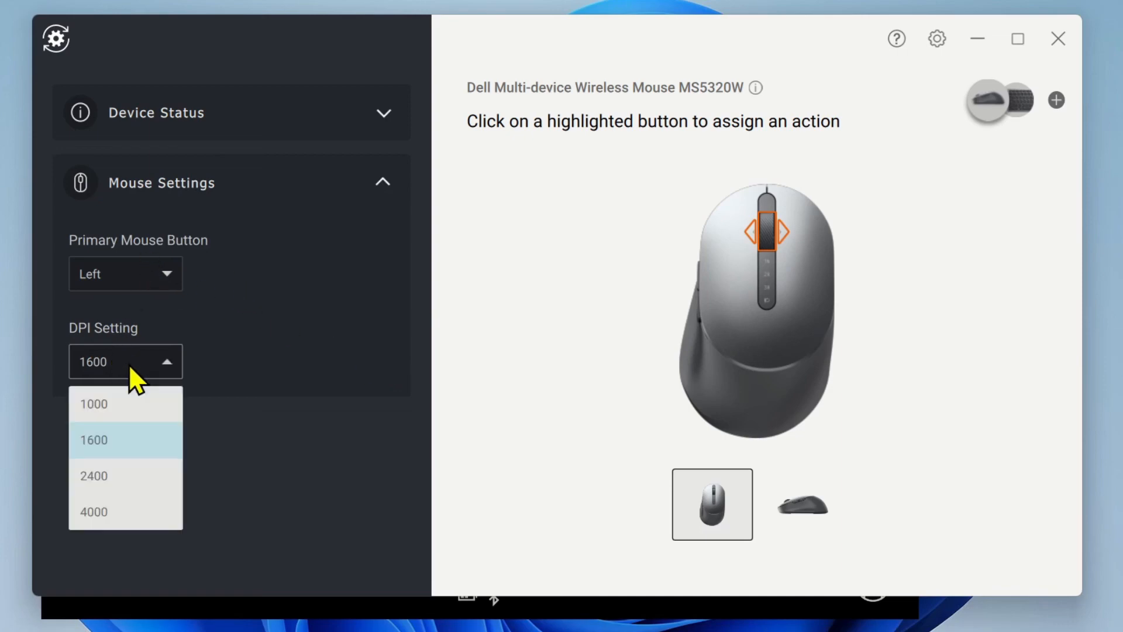
pyautogui.moveTo(108, 412)
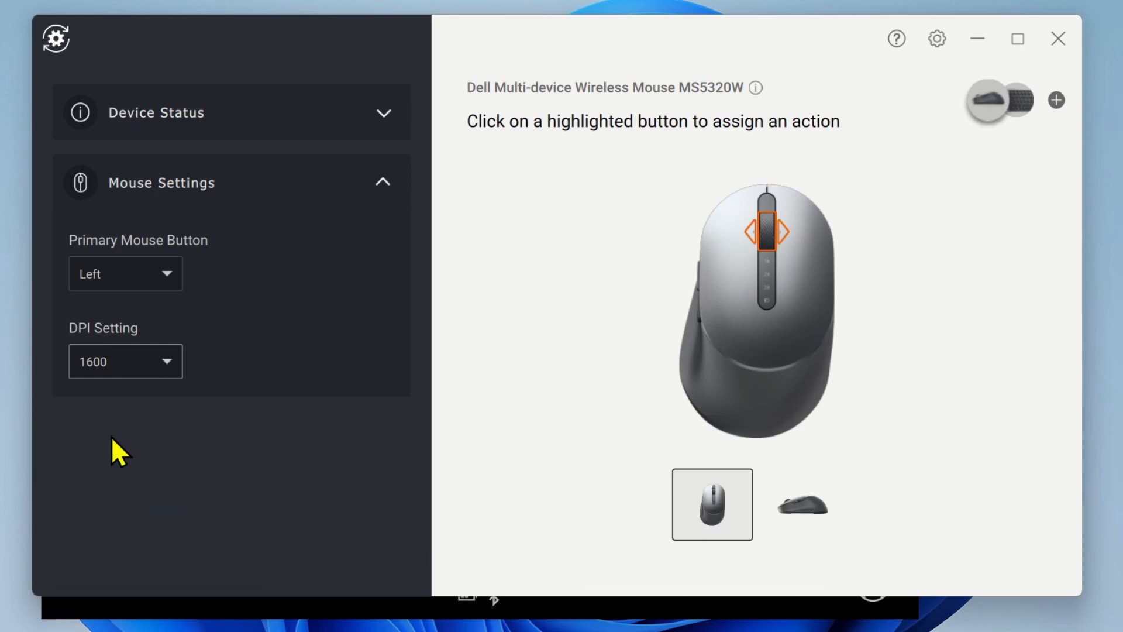
pyautogui.click(232, 182)
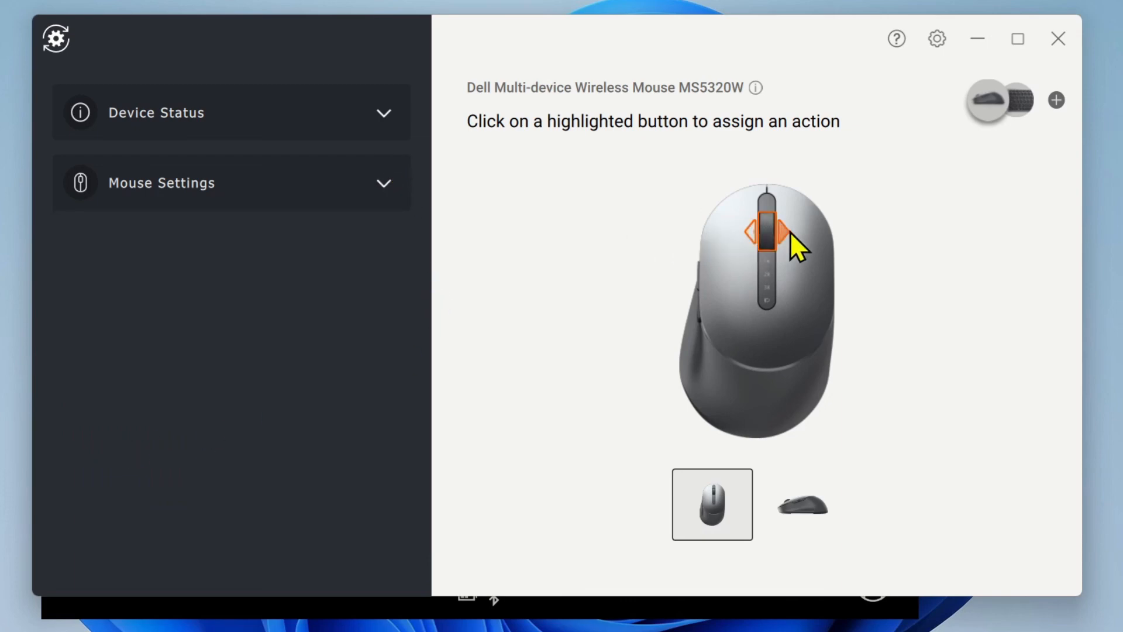
pyautogui.click(768, 232)
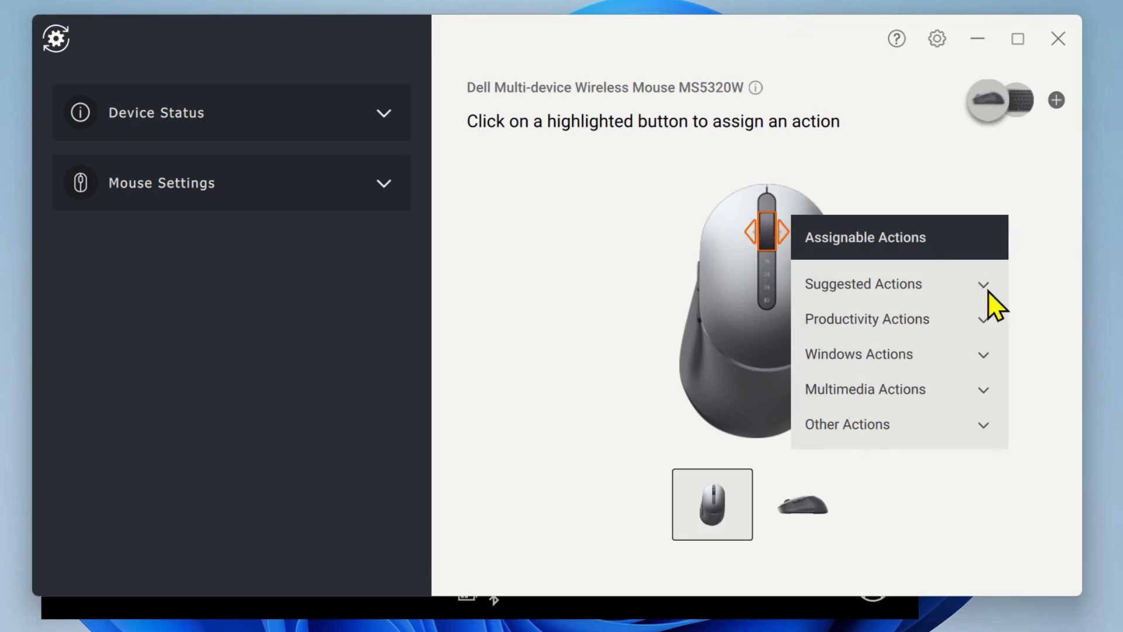
pyautogui.click(862, 284)
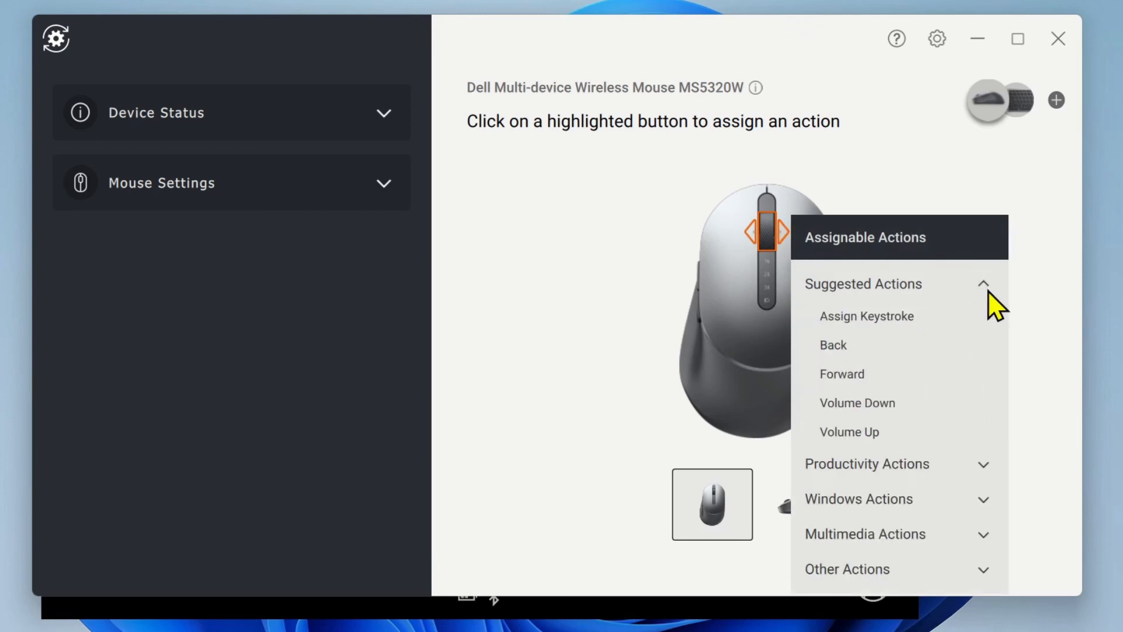
pyautogui.click(865, 463)
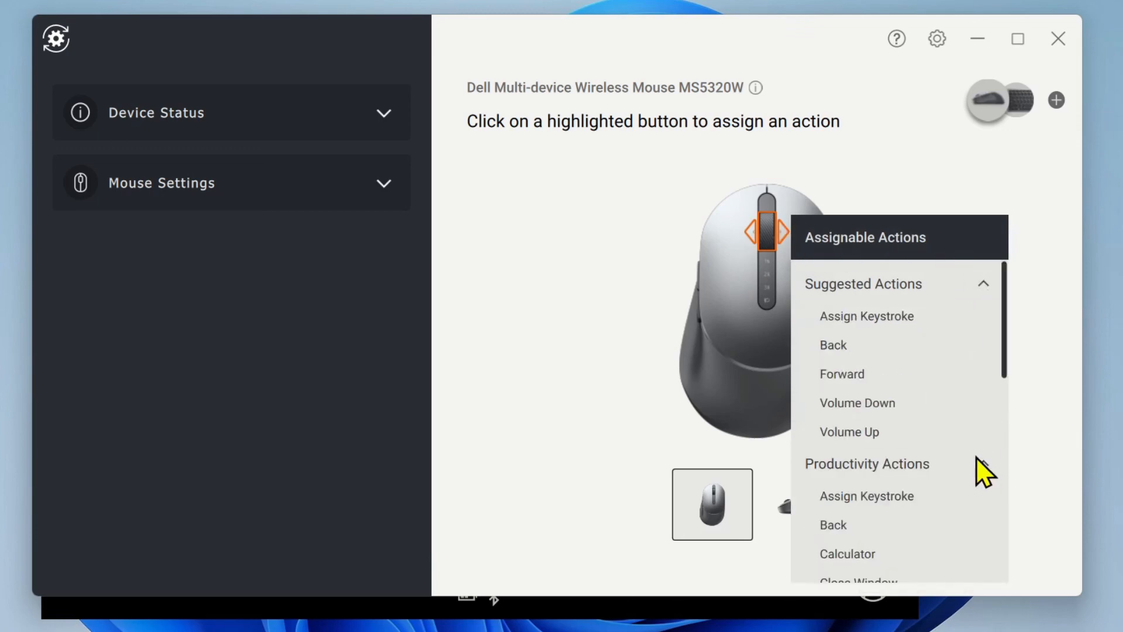
pyautogui.scroll(-3)
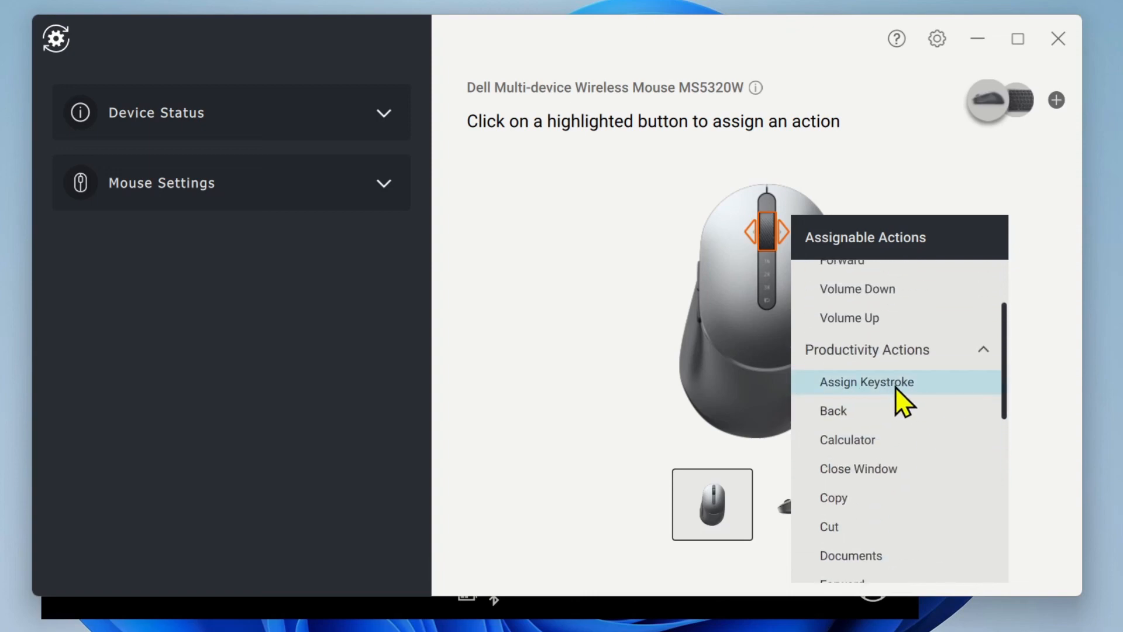
pyautogui.scroll(-3)
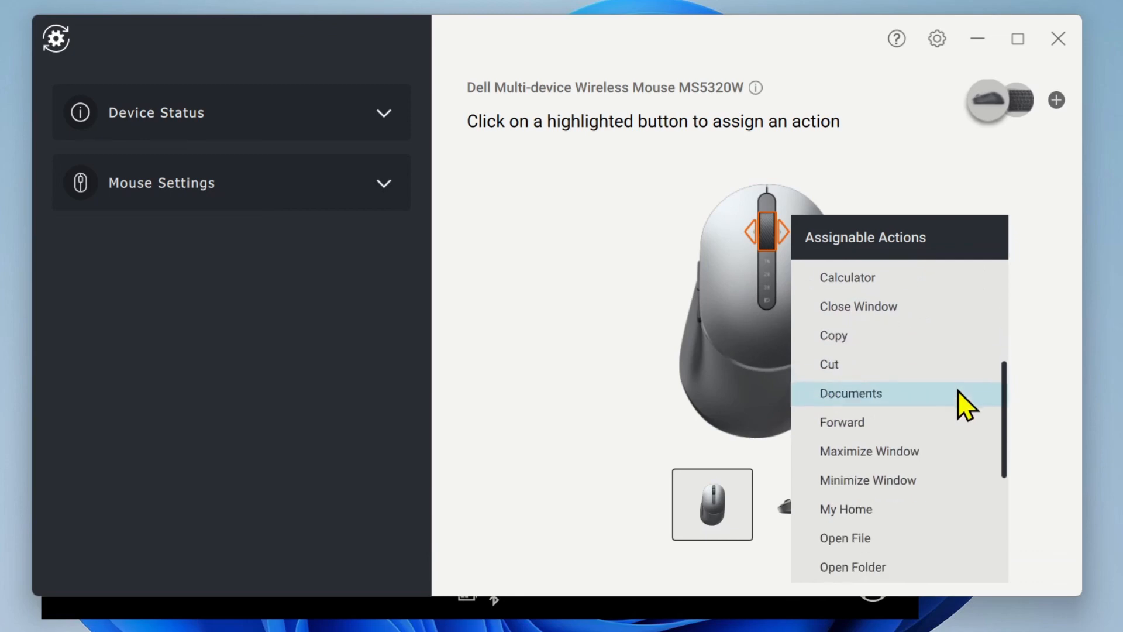
pyautogui.scroll(-3)
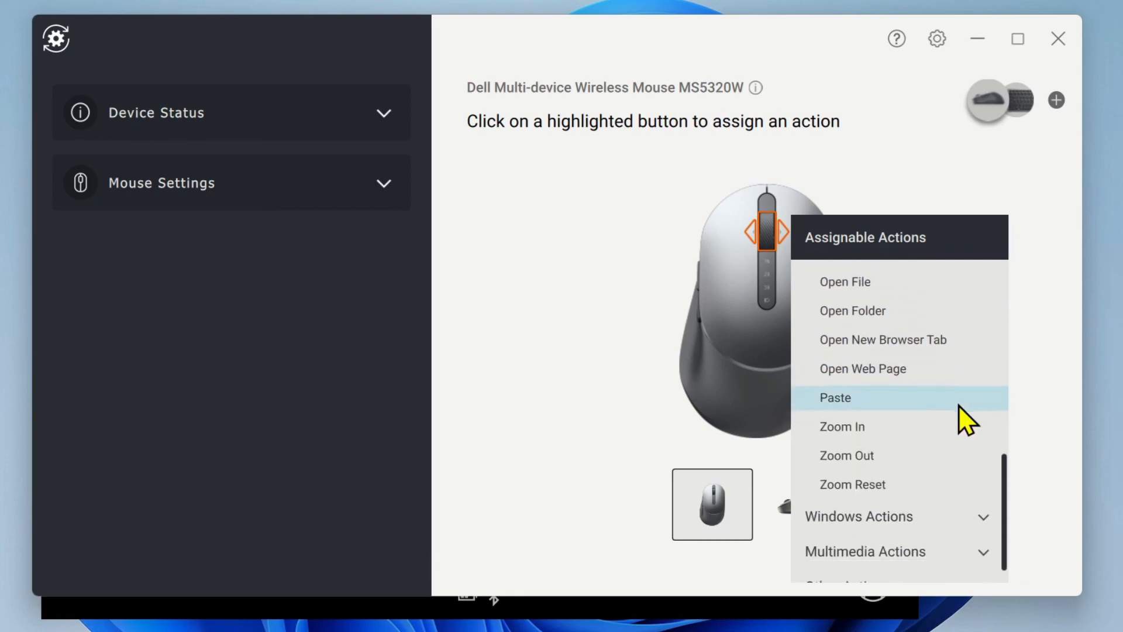
pyautogui.scroll(-3)
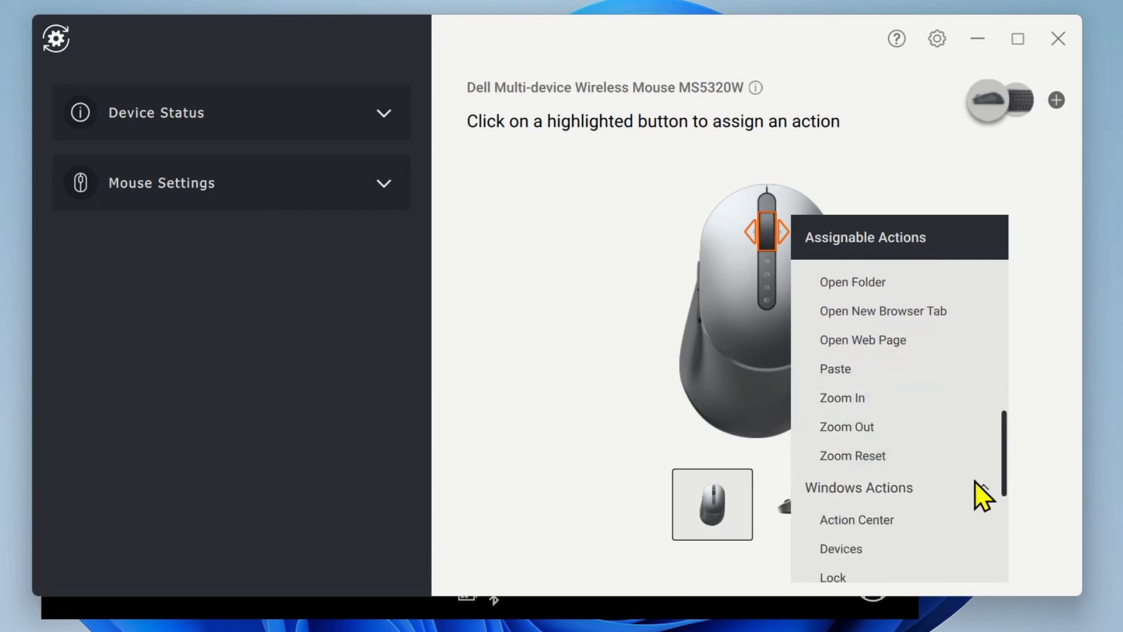
pyautogui.scroll(-3)
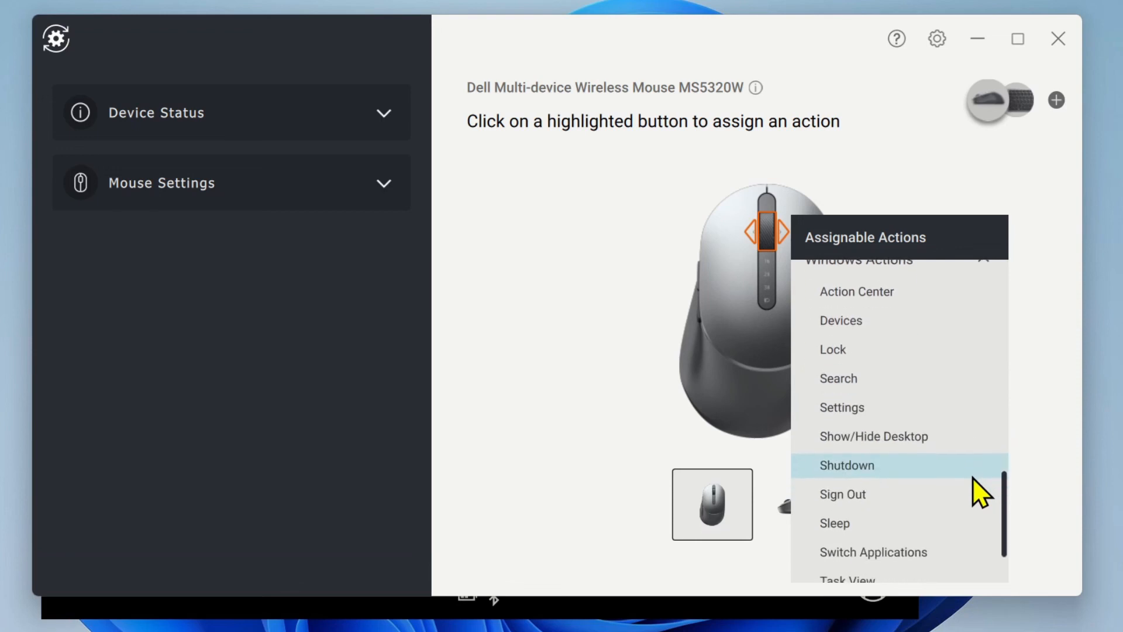
pyautogui.scroll(-3)
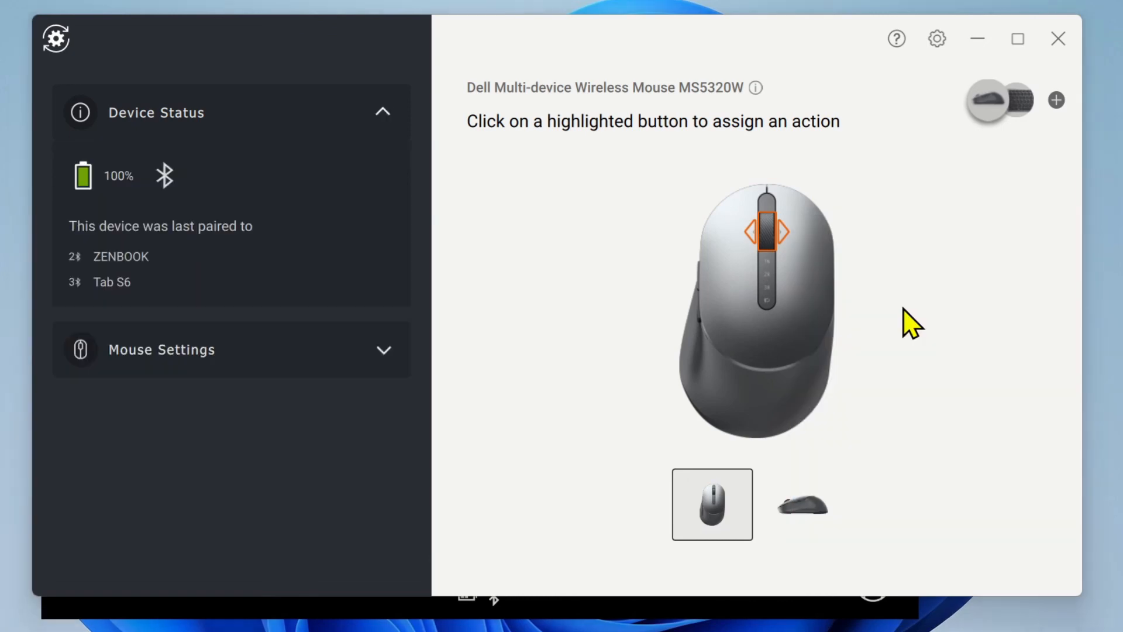
pyautogui.moveTo(791, 397)
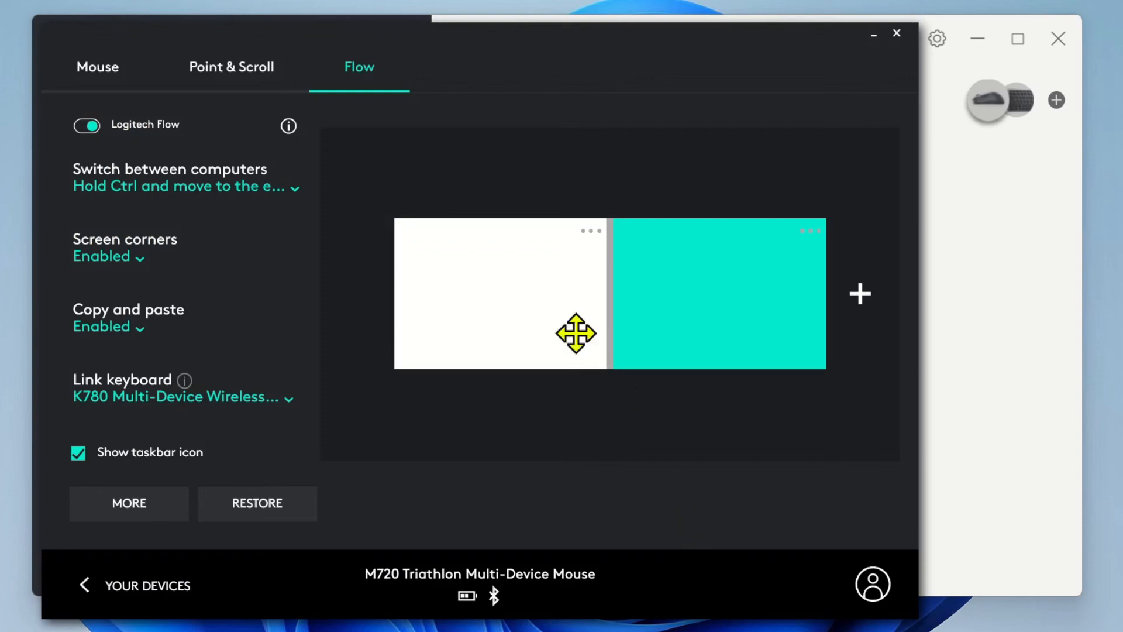
# - Show the M720's mouse buttons and select the HitFilm Express application profile
pyautogui.click(97, 67)
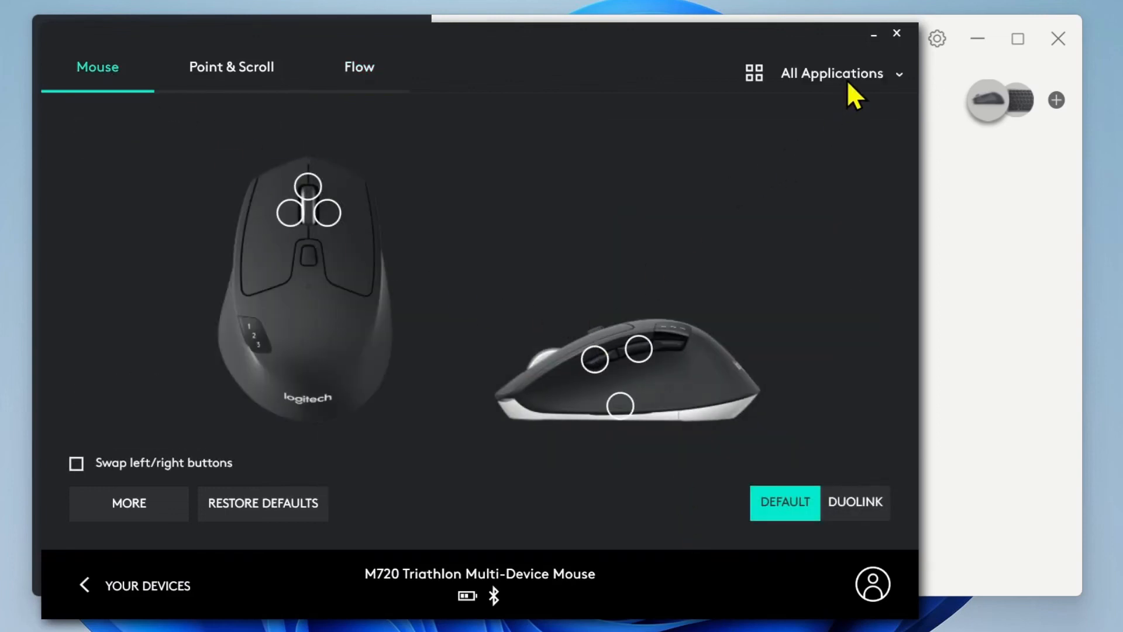
pyautogui.click(831, 74)
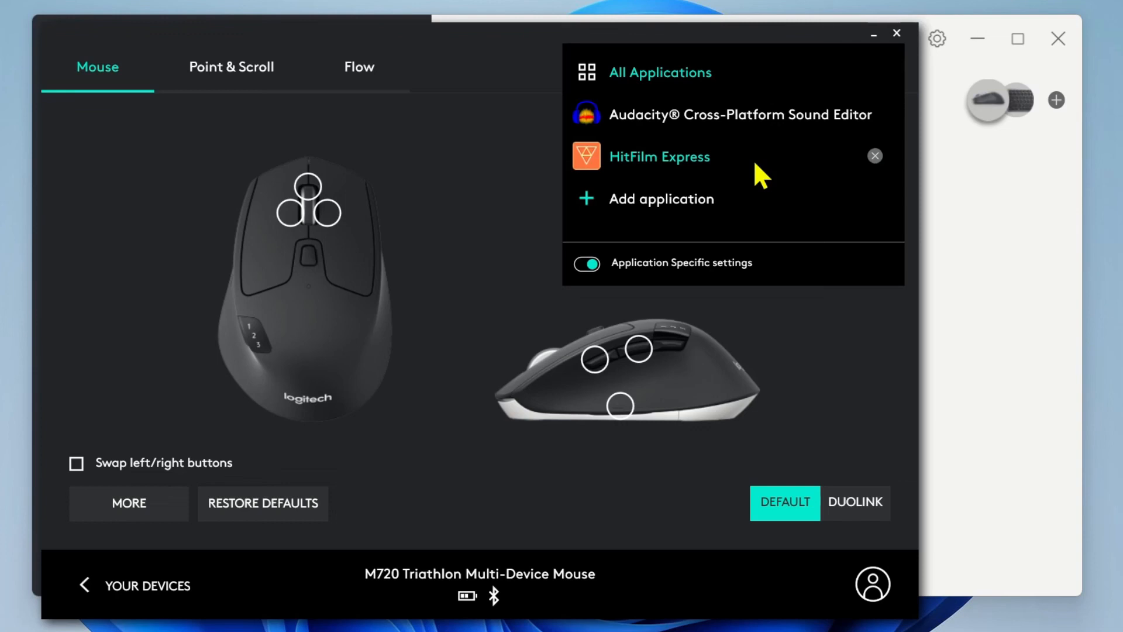
pyautogui.click(659, 156)
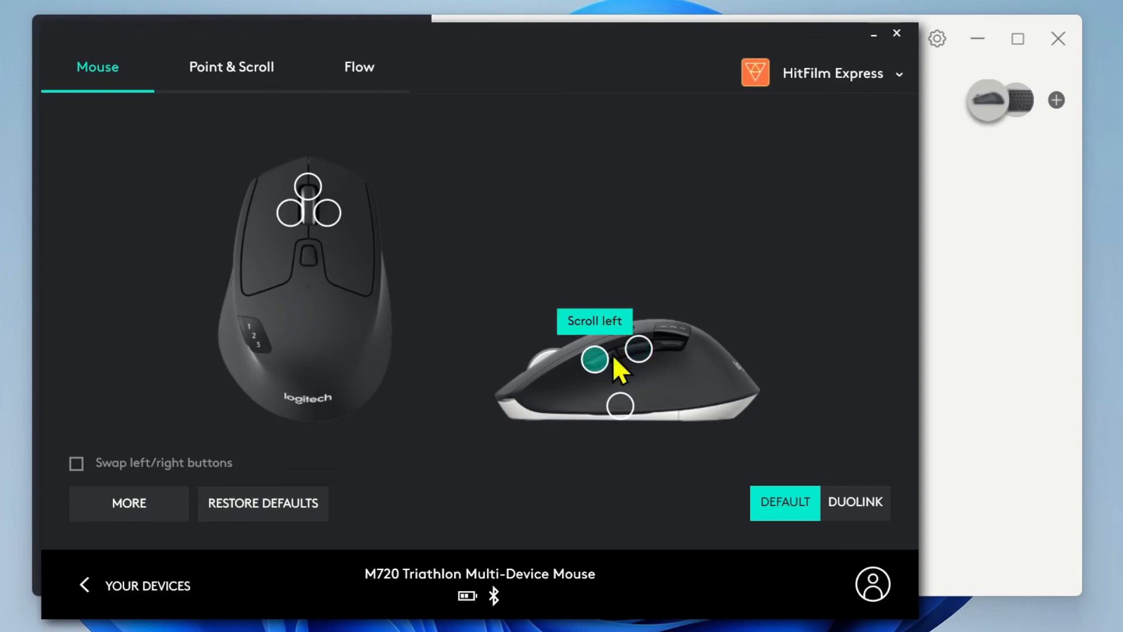
pyautogui.moveTo(827, 79)
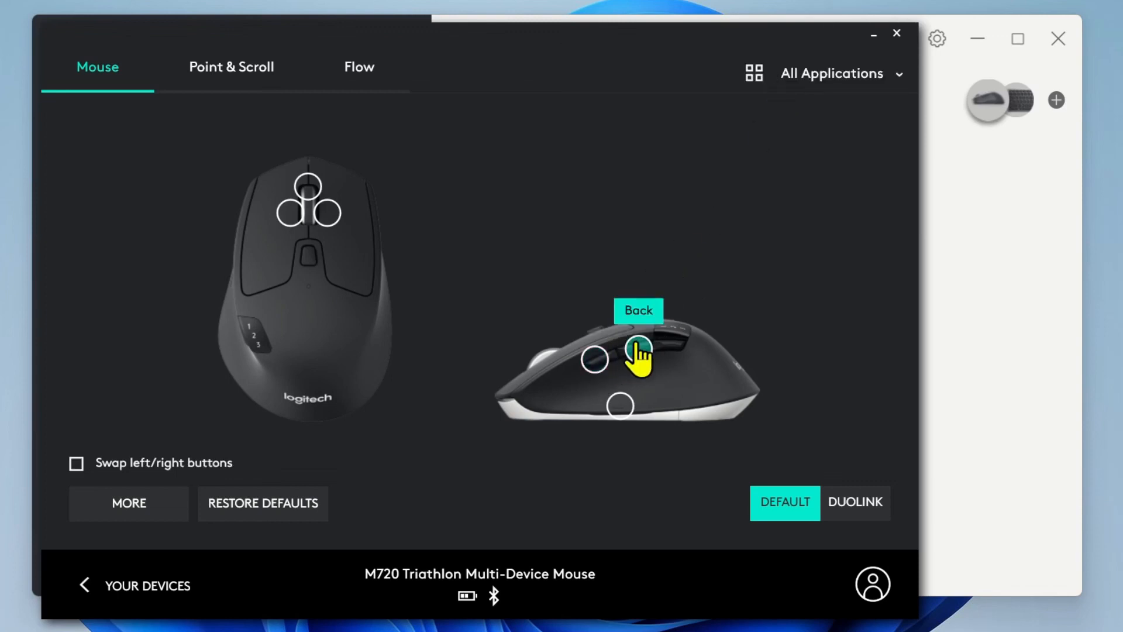
pyautogui.moveTo(593, 358)
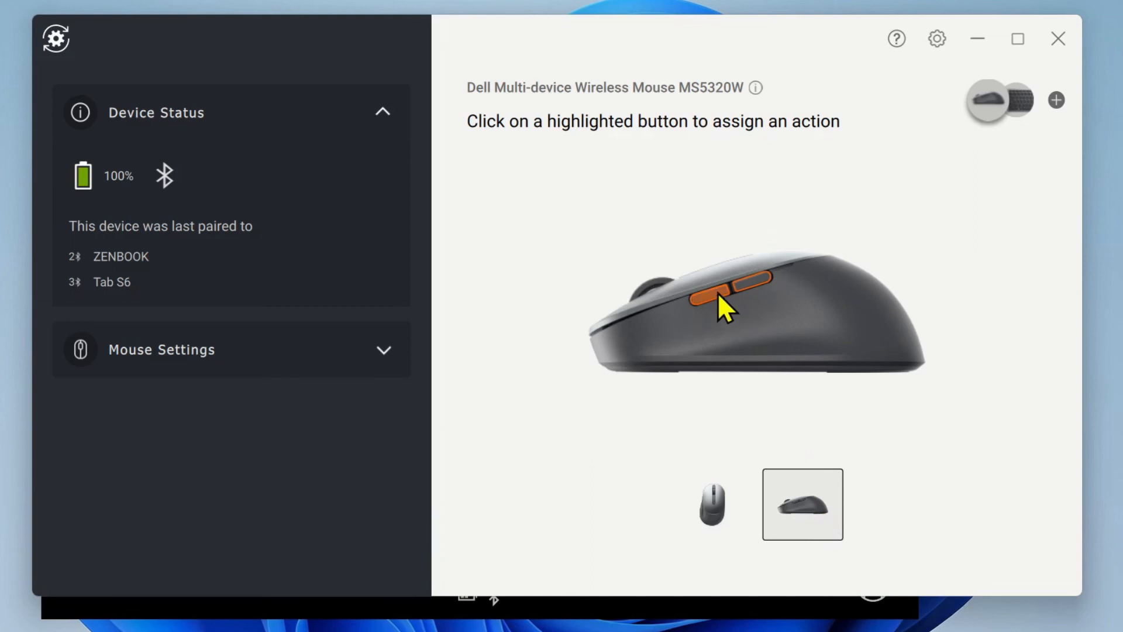
# - Switch to the mouse's side view showing the two orange thumb buttons
pyautogui.click(723, 301)
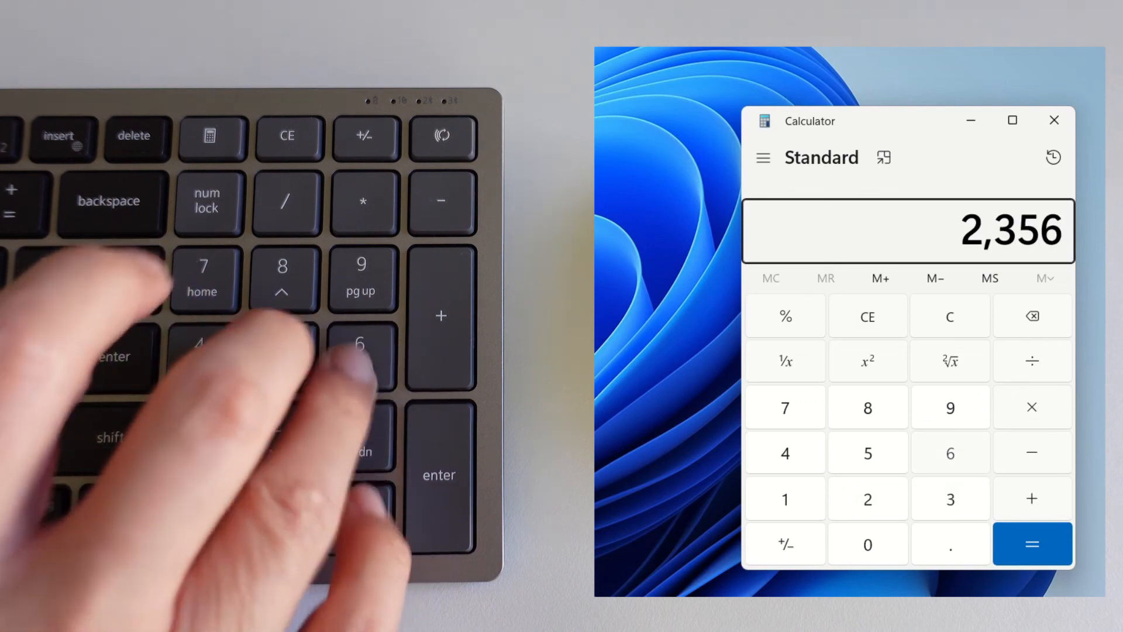
# - Add a decimal point after 2,356 using the keypad's decimal key
pyautogui.press('.')
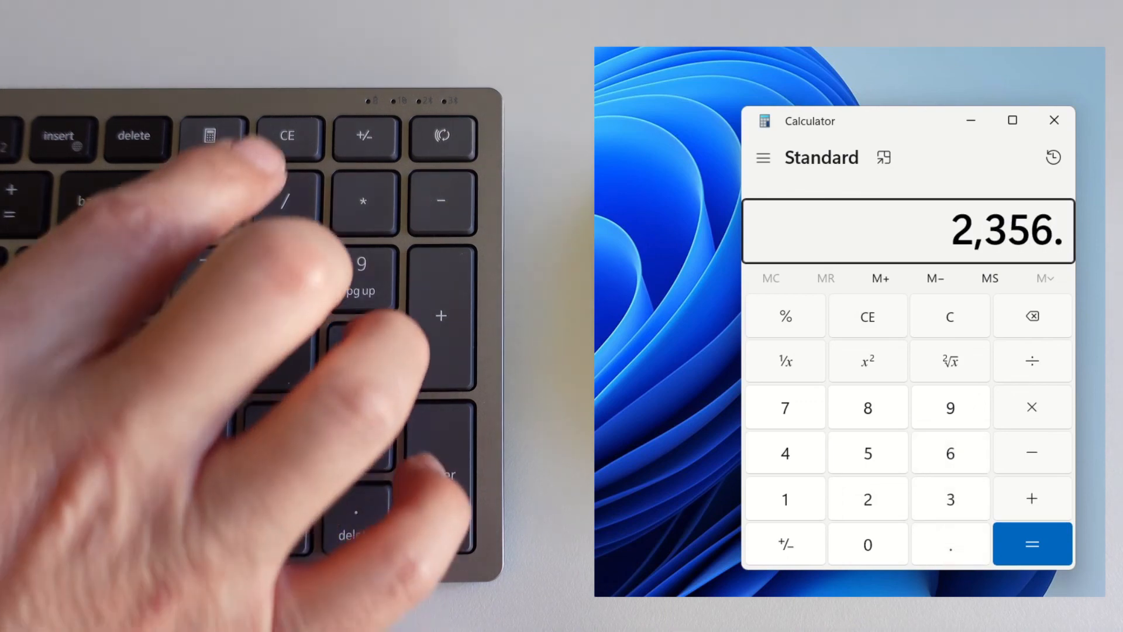